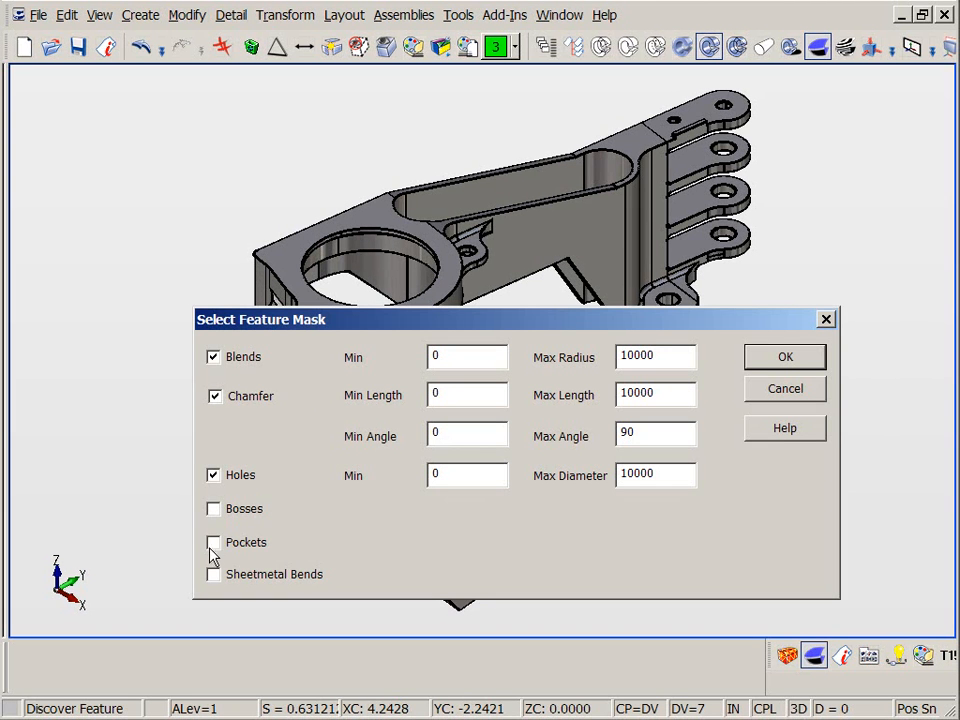
Step: Confirm the feature mask so blends, chamfers and holes are discovered on the casting
left_click(784, 356)
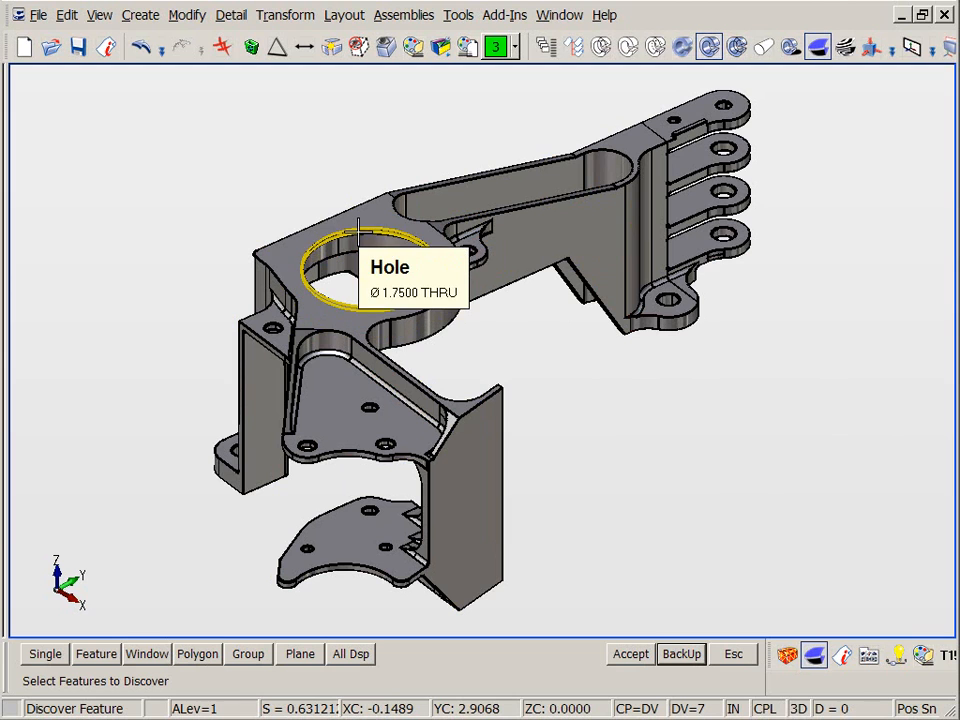
mouse_move(724, 238)
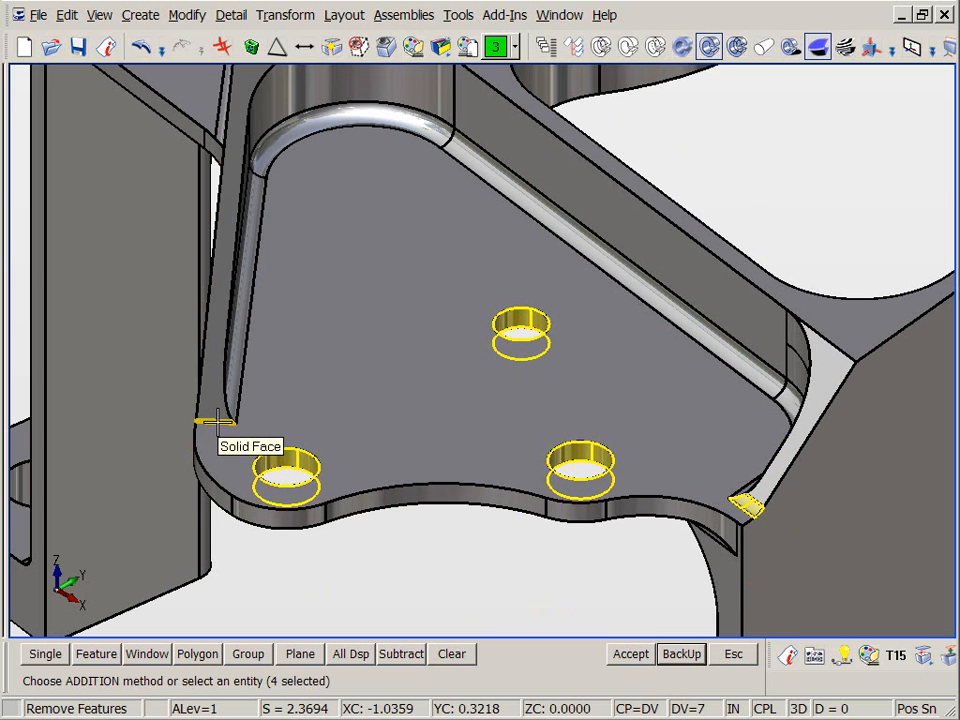
Step: Accept the four chosen holes on the flat face for removal
left_click(628, 654)
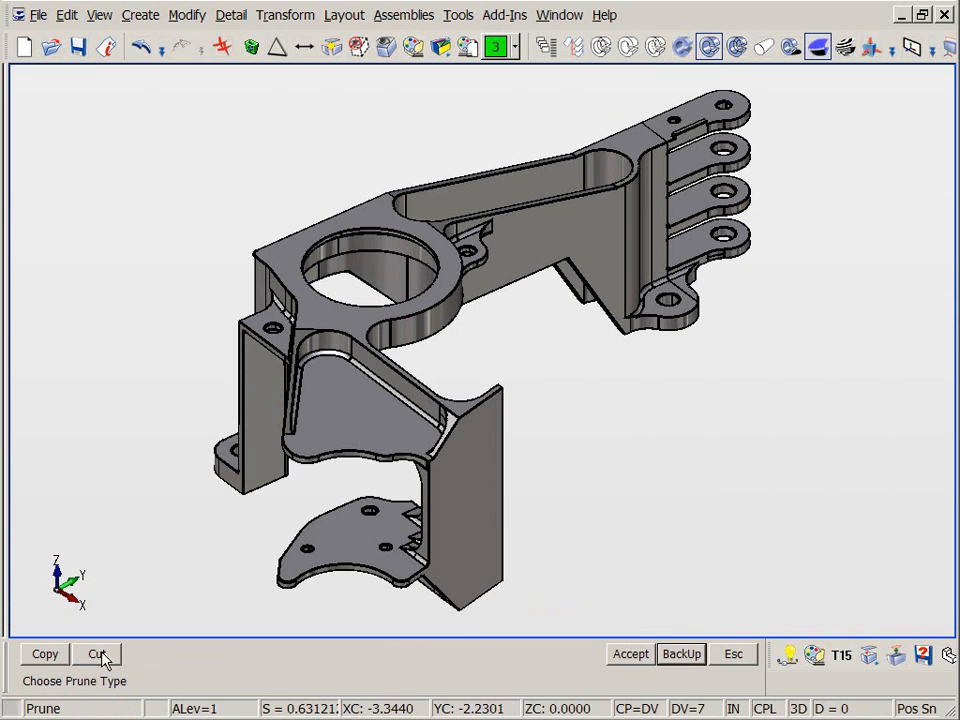
Step: Cut-prune the pocket faces: the recess below the ring and the slot along the arm
left_click(96, 652)
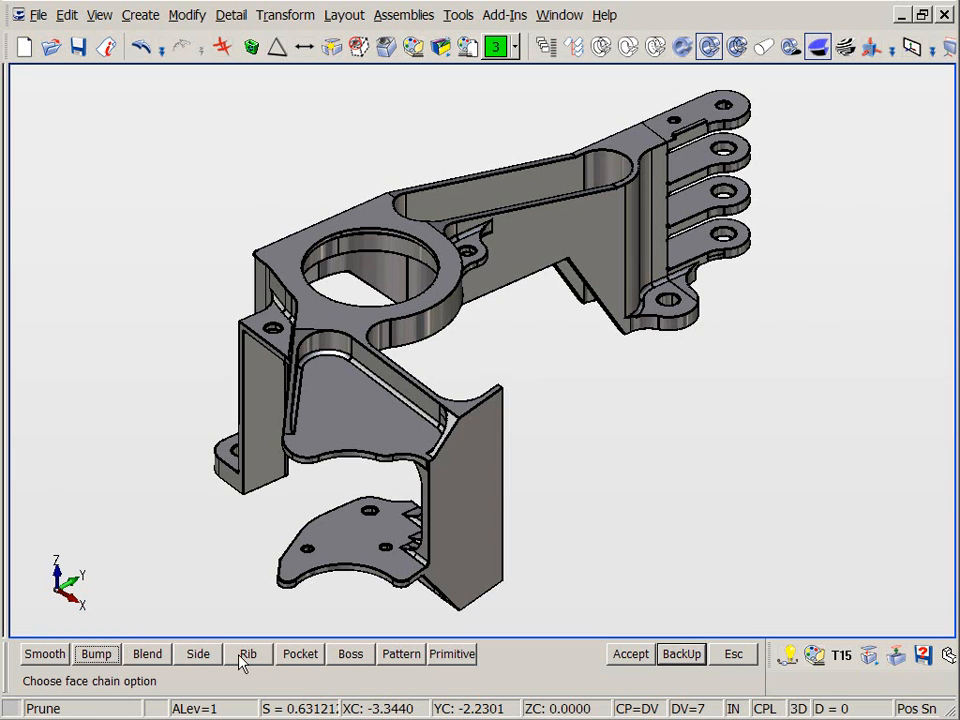
left_click(300, 652)
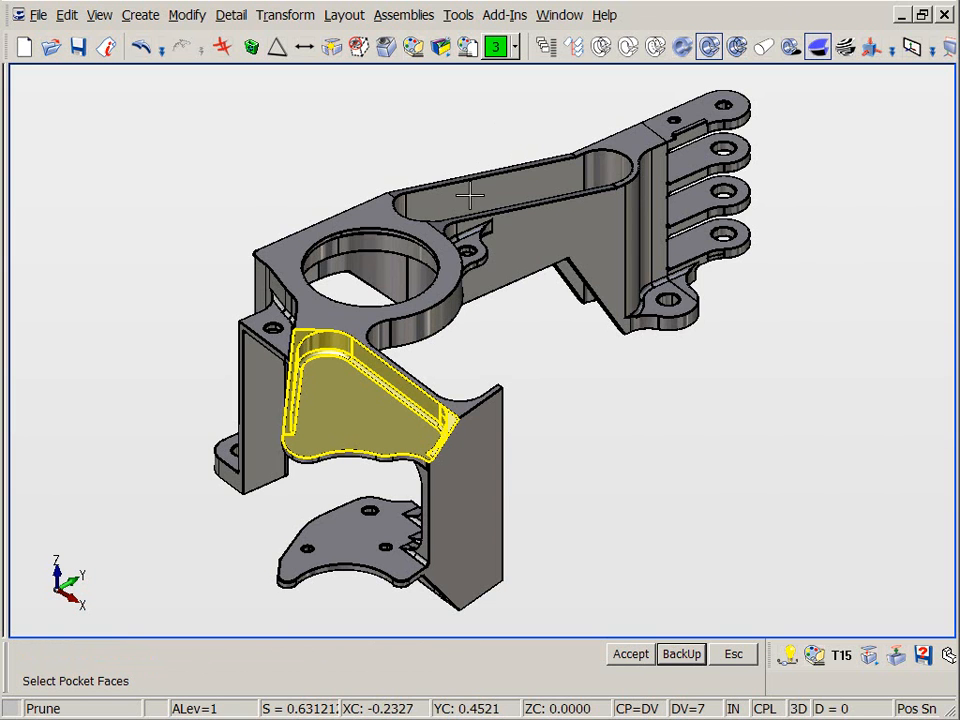
left_click(470, 198)
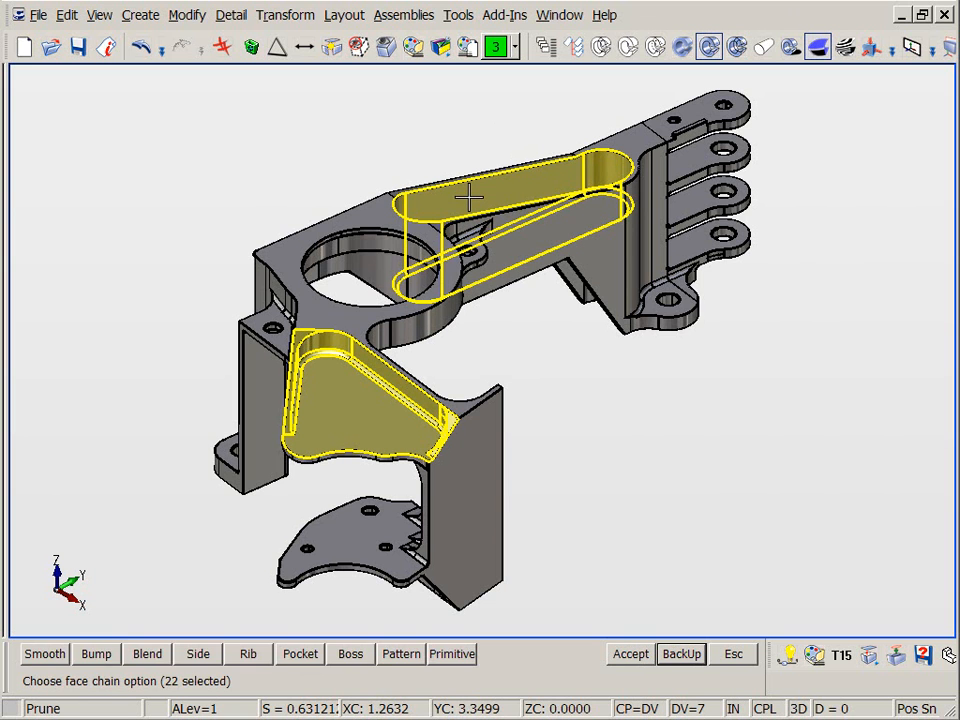
left_click(628, 652)
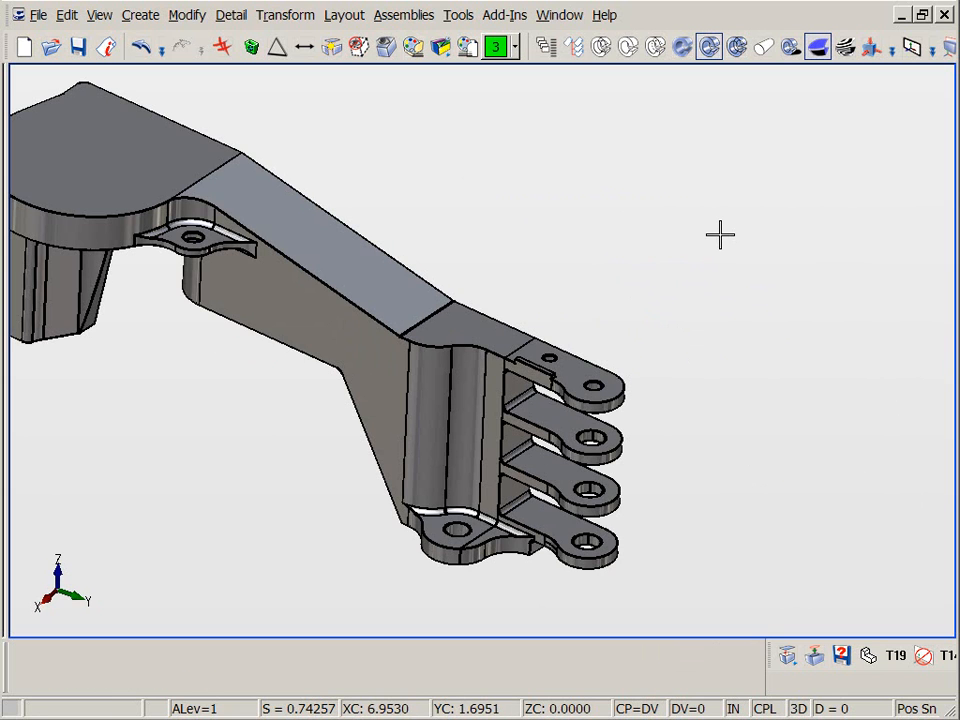
Step: Prune the top lug faces into a separate body and start a Paste graft of it
left_click(556, 430)
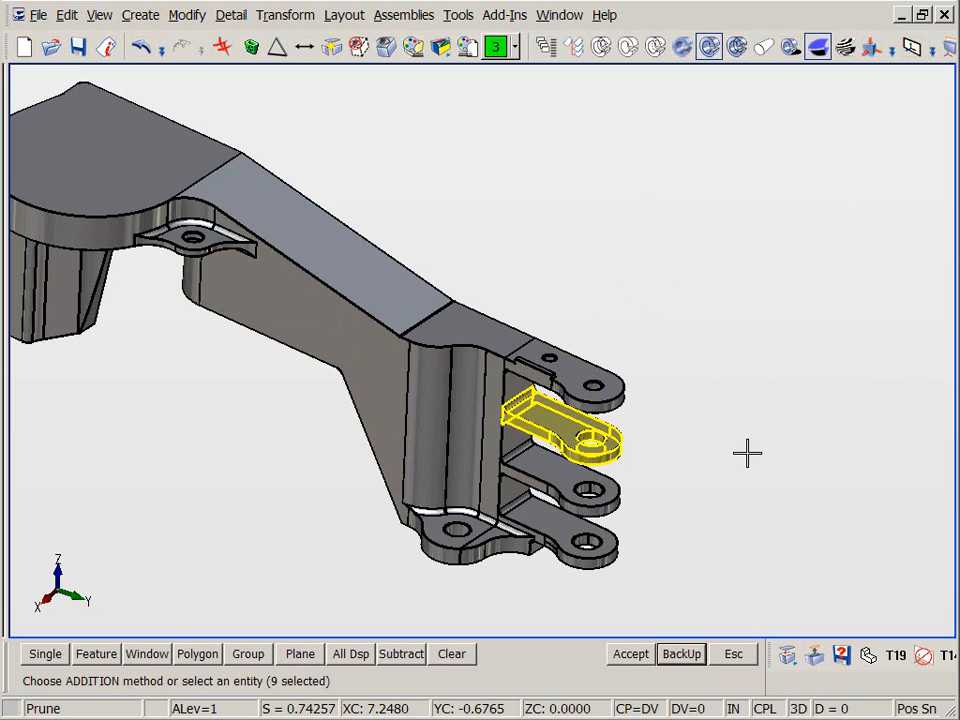
left_click(630, 654)
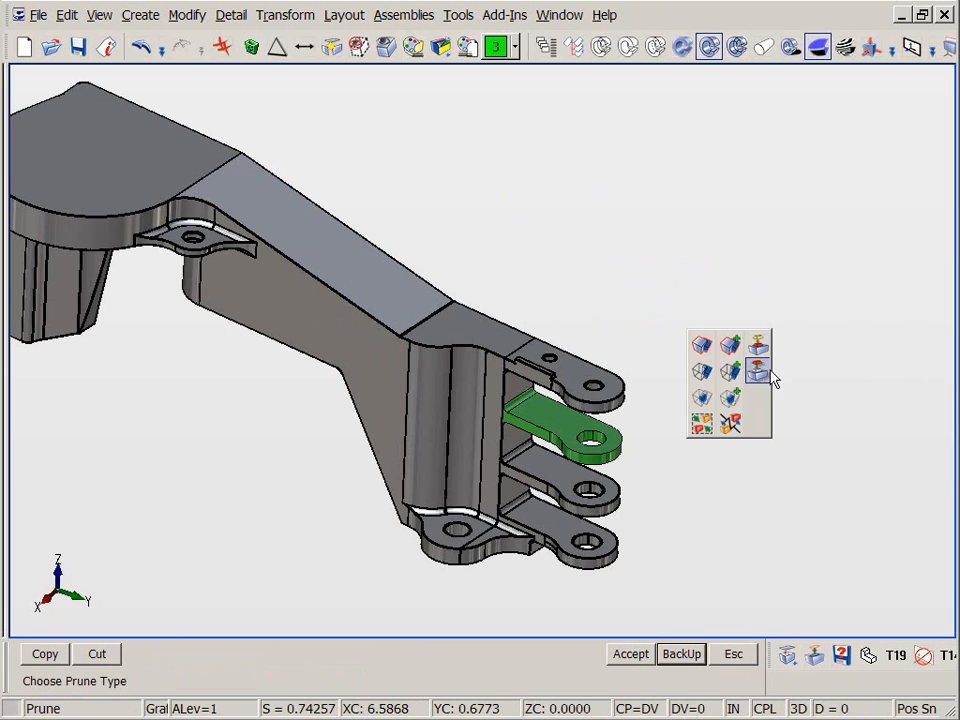
left_click(756, 370)
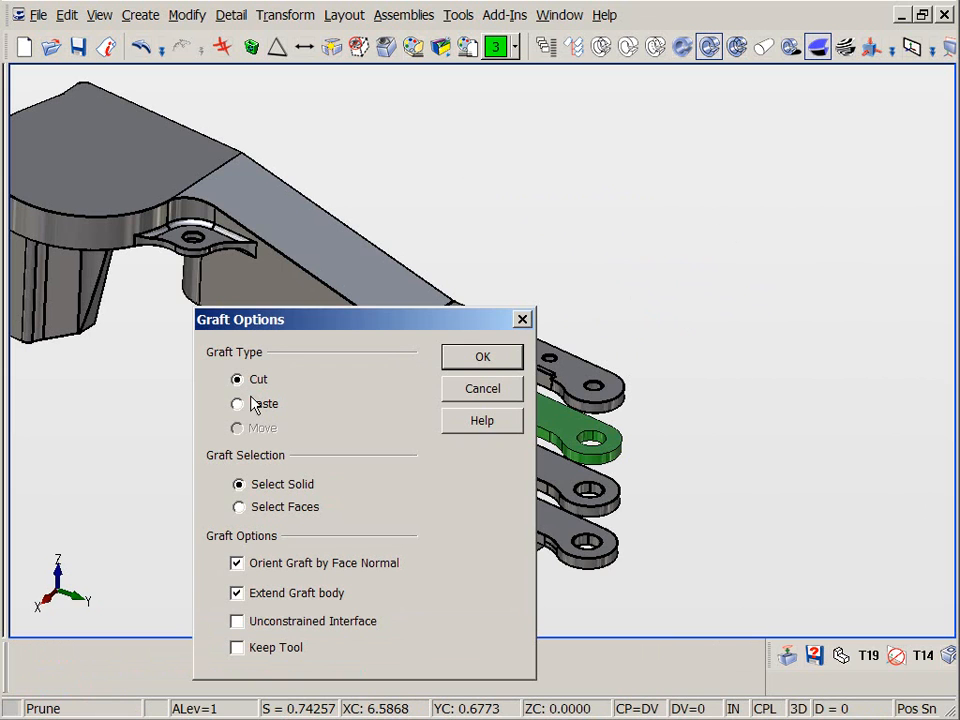
left_click(238, 404)
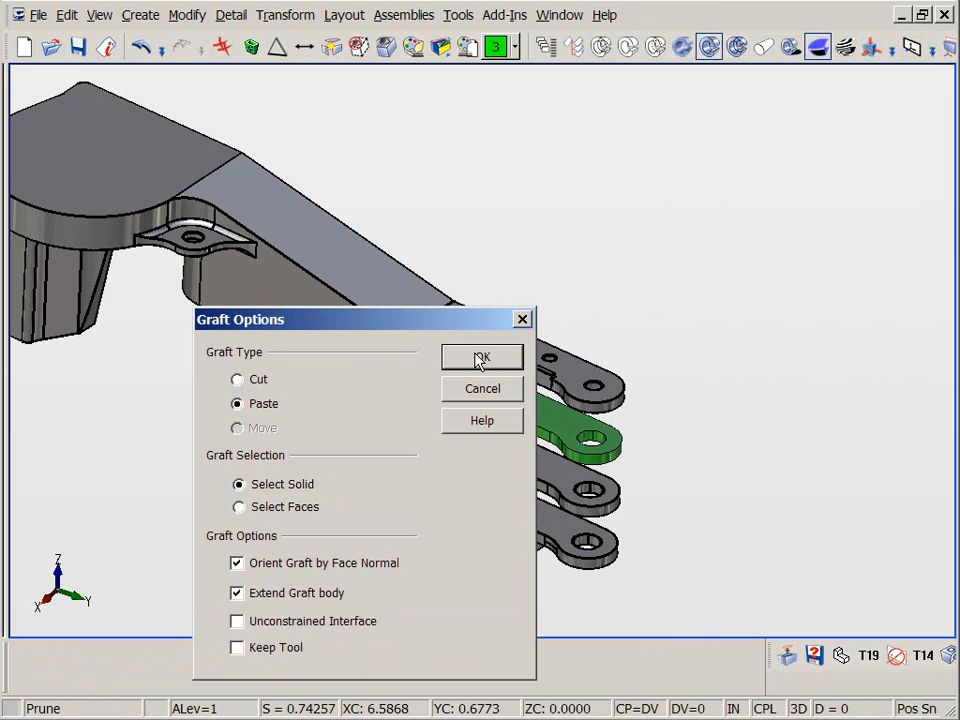
left_click(482, 358)
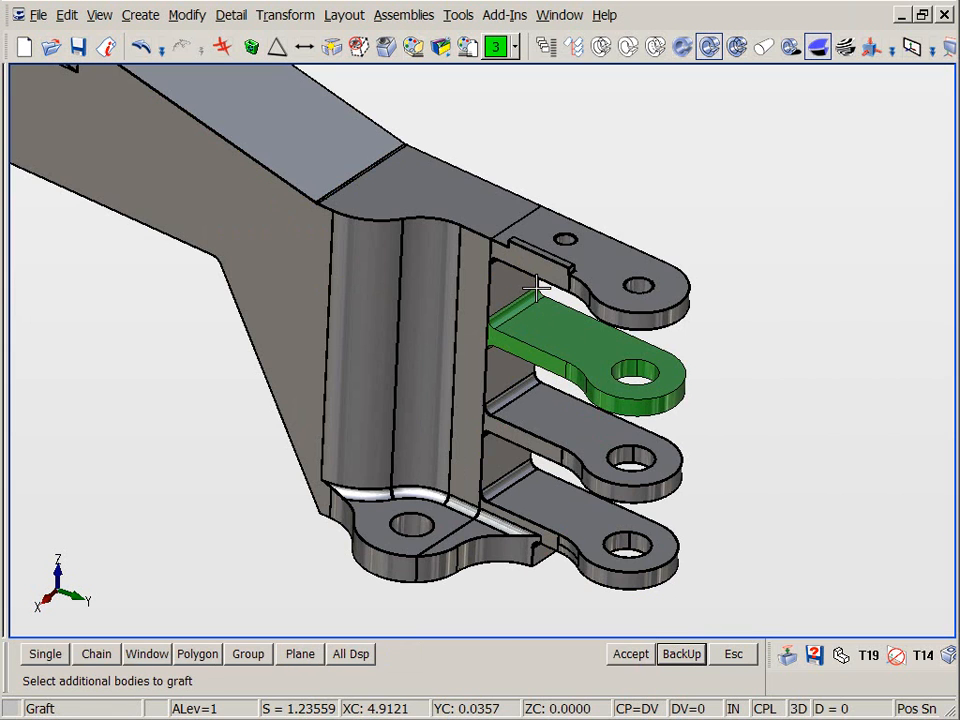
Step: Position the lug copy under the casting plate near its tab, accept it and end grafting
left_click(630, 652)
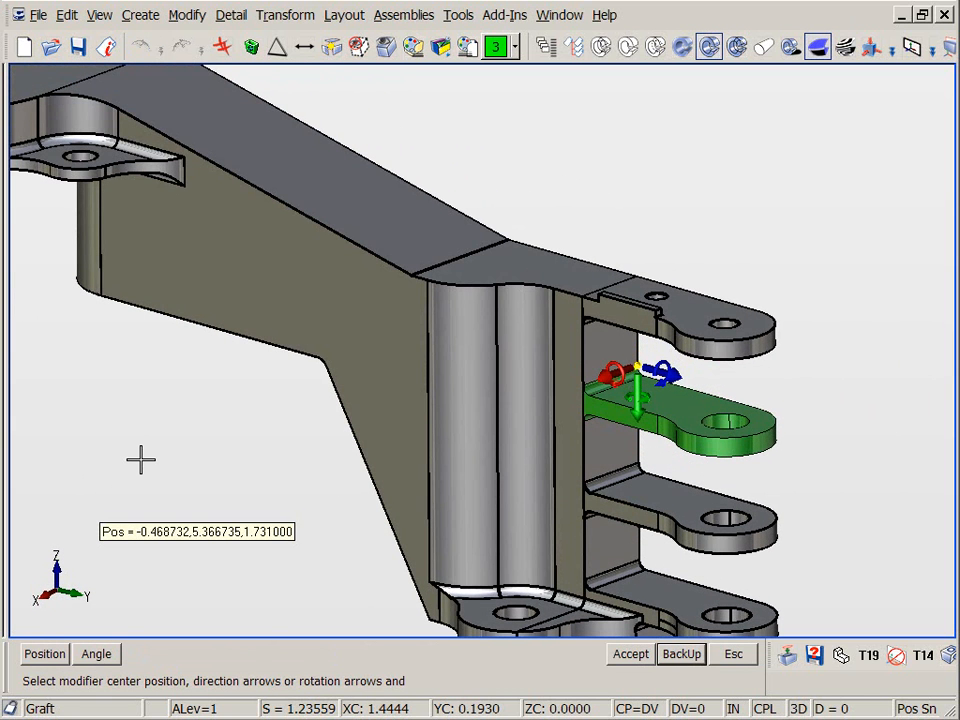
mouse_move(648, 360)
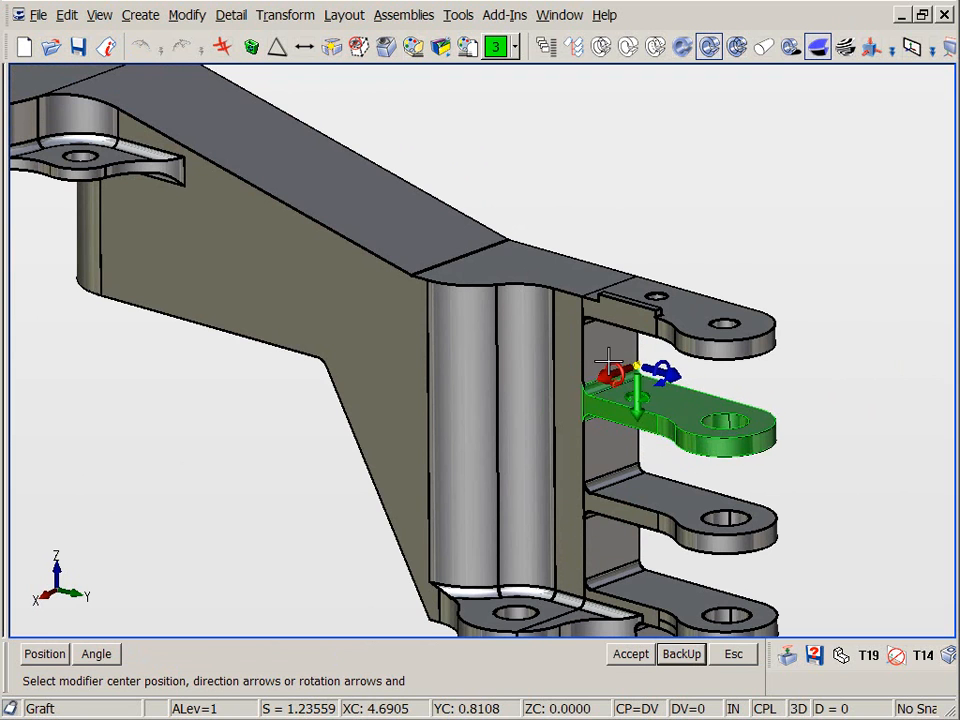
left_click_drag(636, 400, 244, 290)
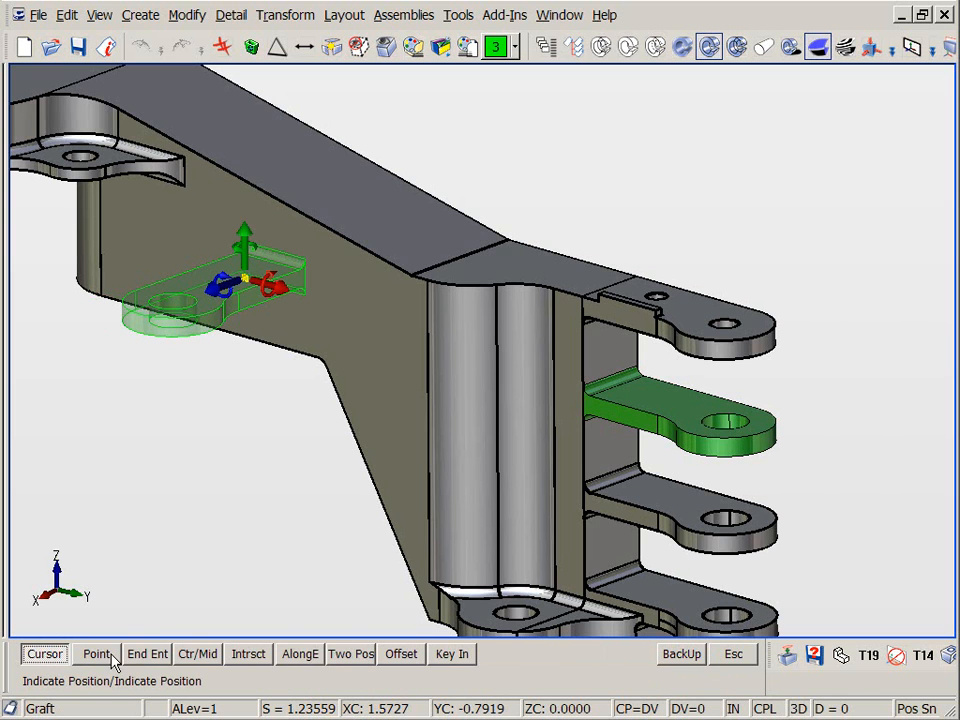
left_click(300, 652)
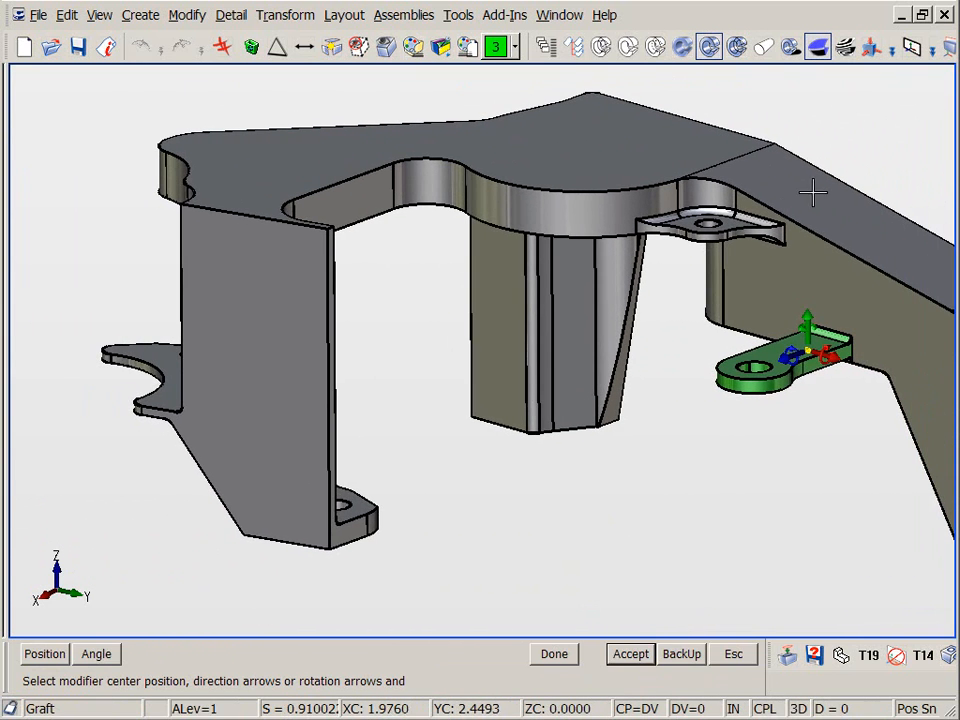
mouse_move(808, 348)
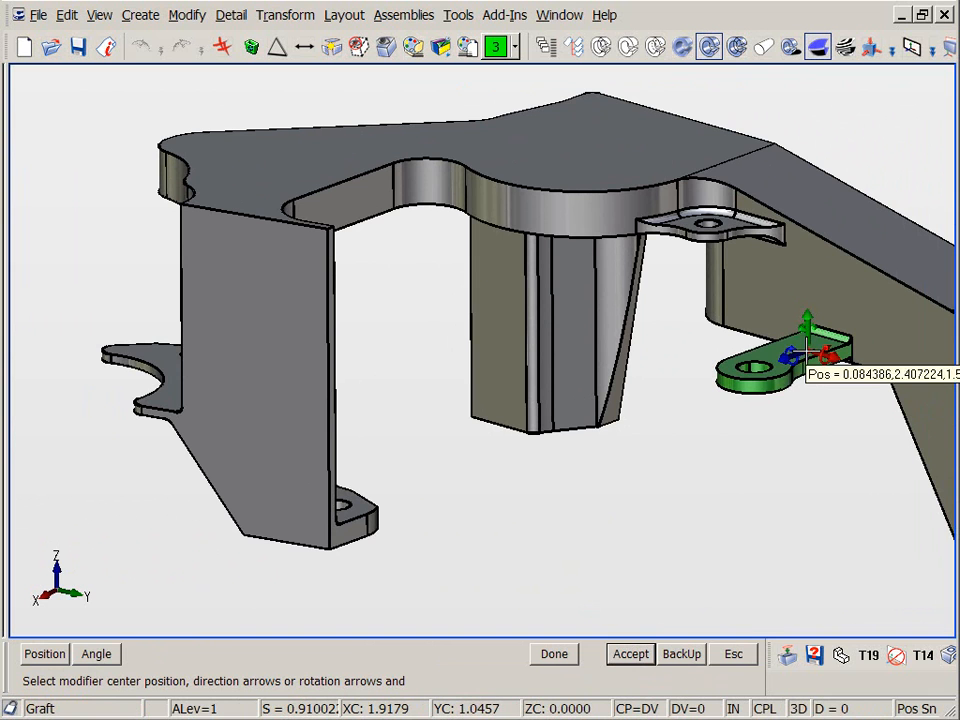
left_click_drag(810, 344, 540, 210)
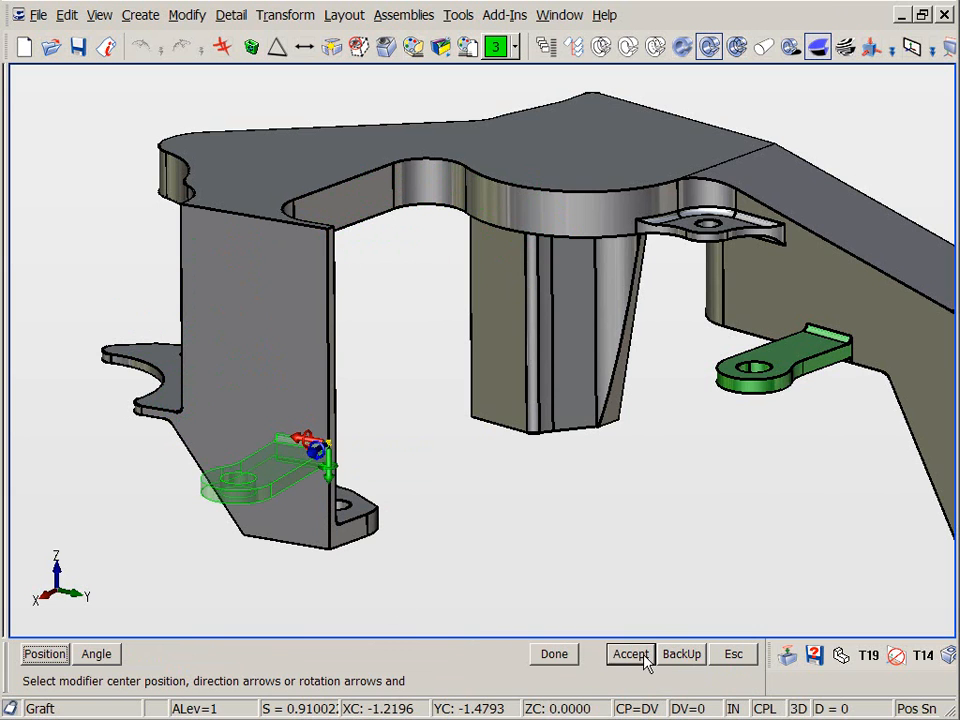
left_click(630, 654)
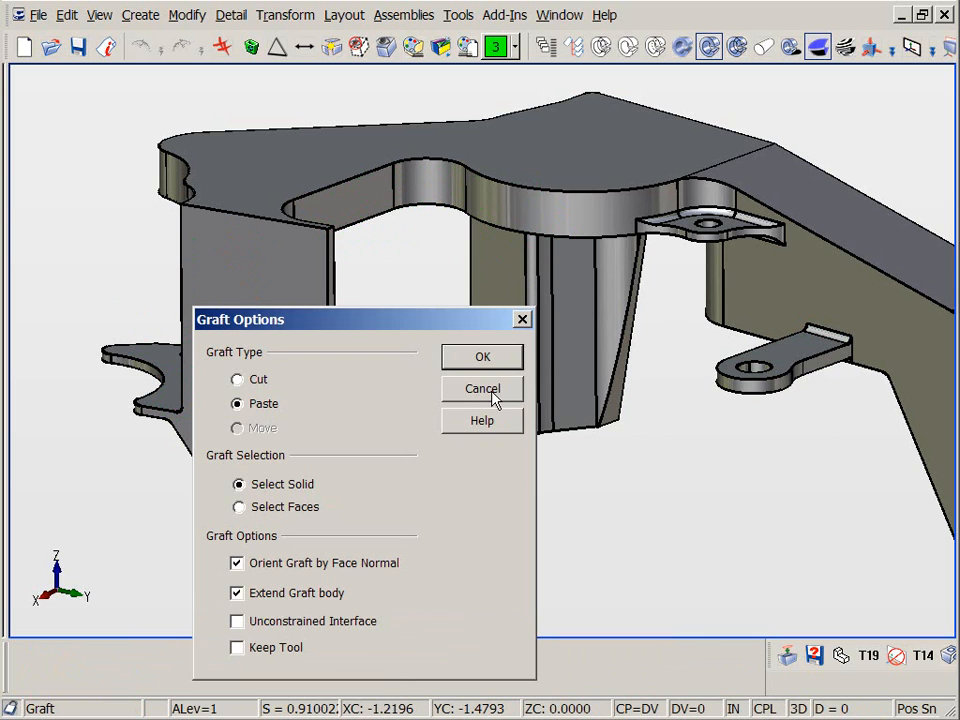
left_click(482, 388)
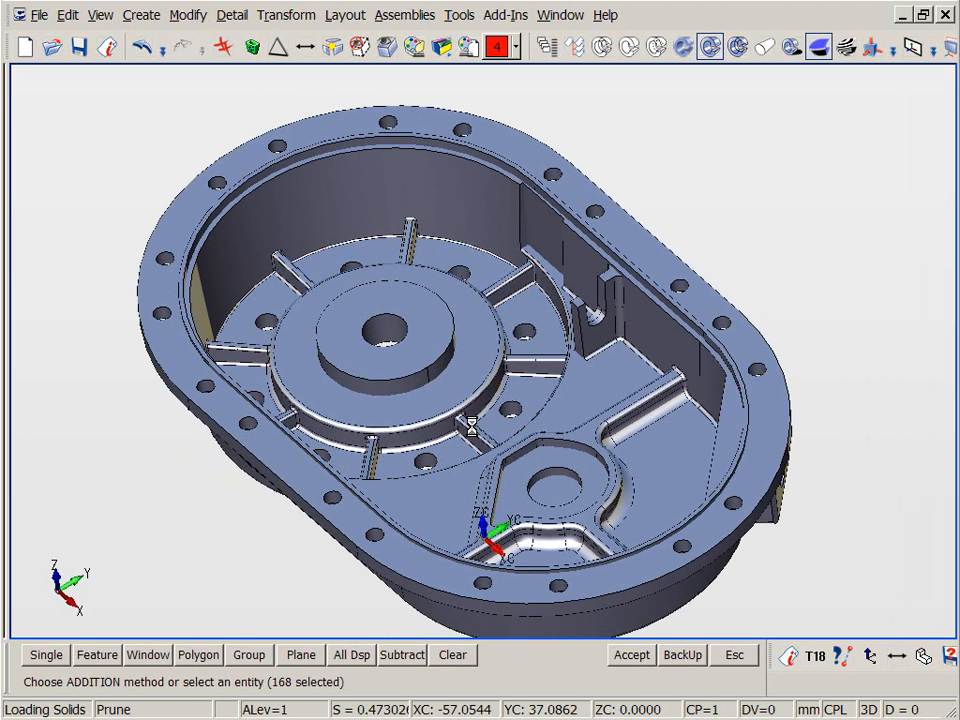
Step: Accept the selected ribs for pruning, colour pruned copies green and choose the boss face chain
left_click(490, 48)
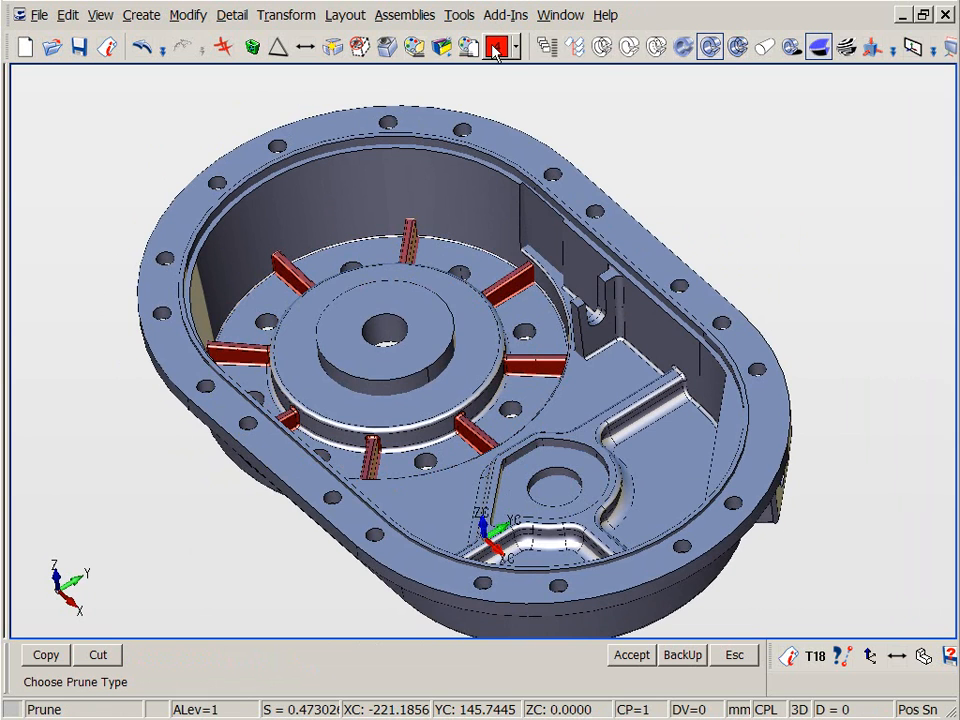
left_click(512, 48)
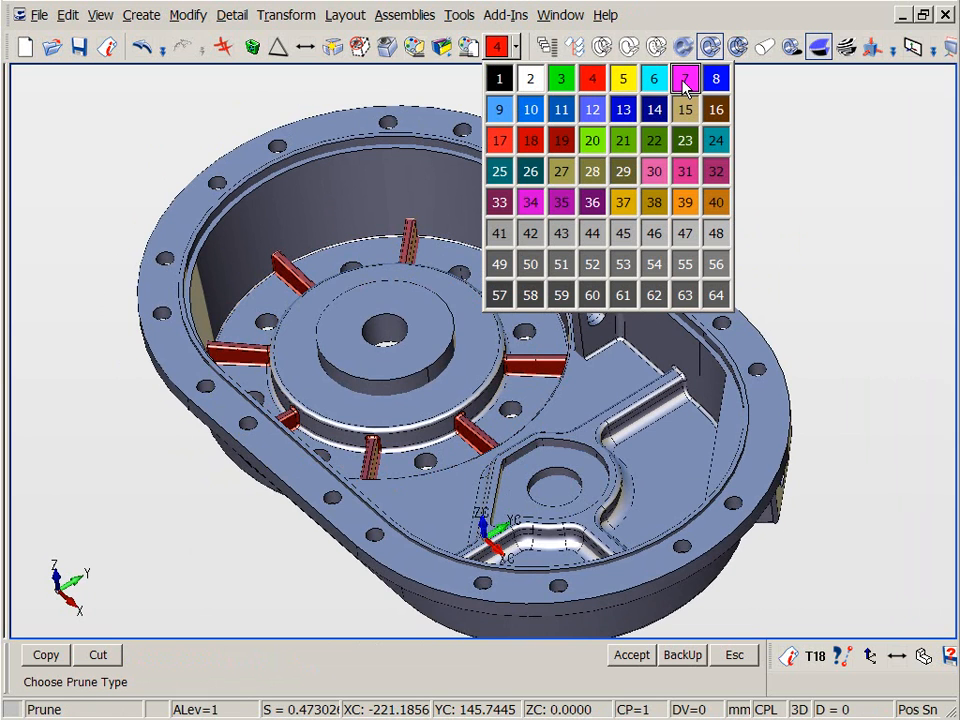
left_click(560, 78)
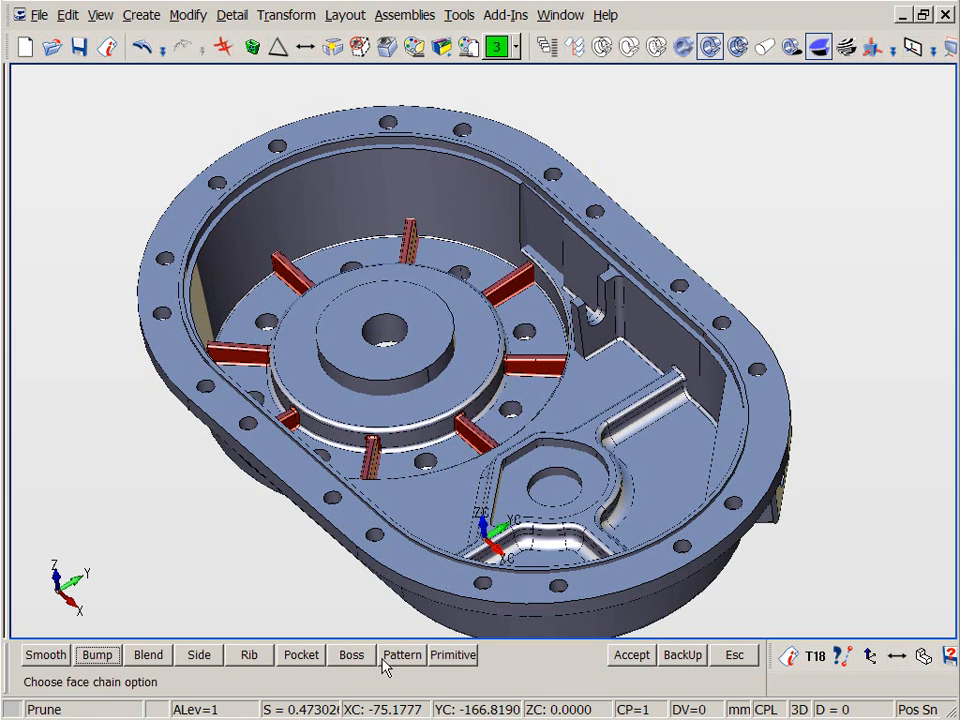
left_click(400, 654)
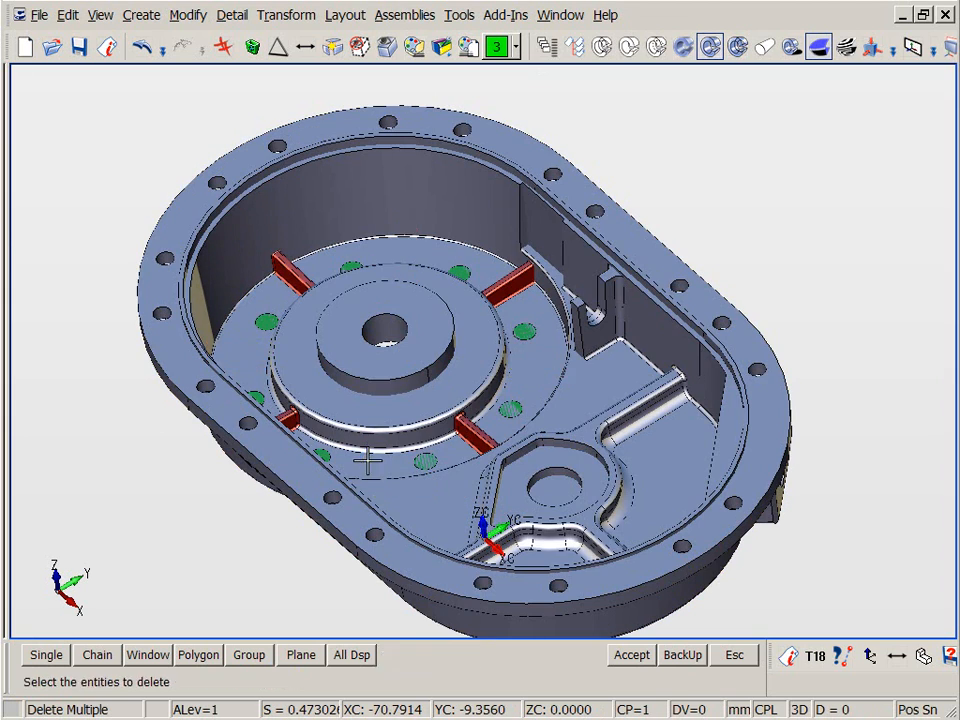
Step: Delete the unwanted green bosses and rotate the remaining four 22.5 degrees about the centre
left_click(560, 310)
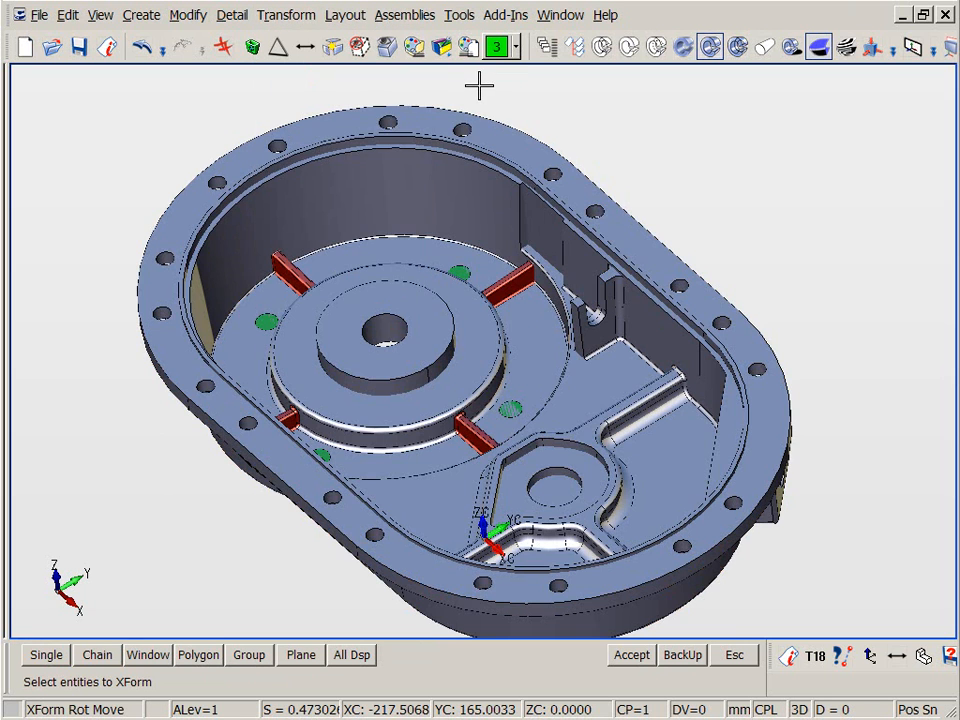
mouse_move(468, 270)
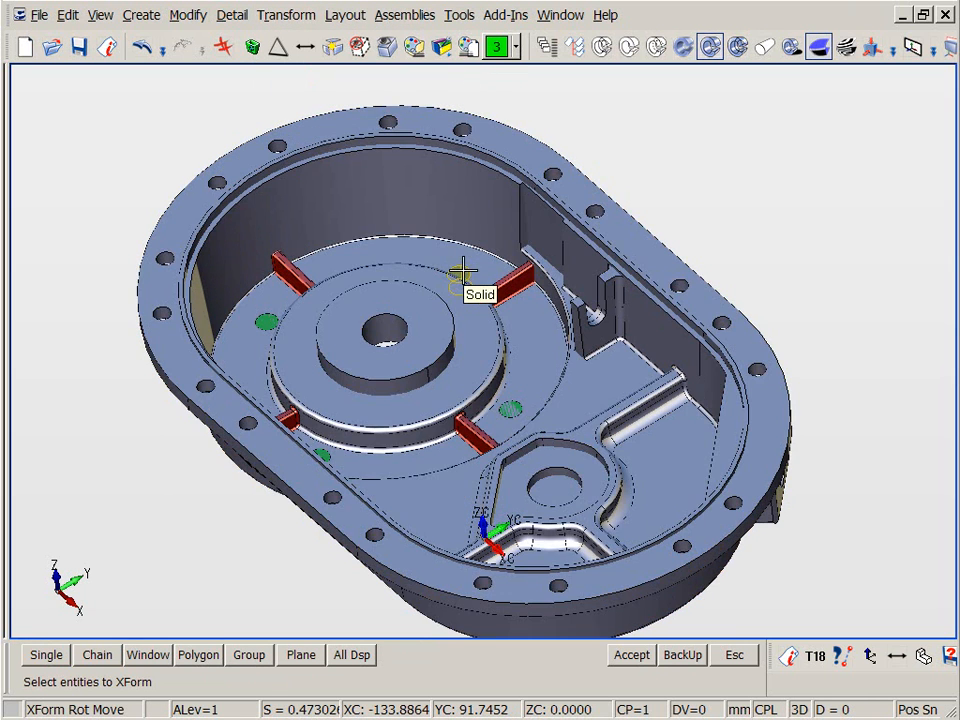
left_click(464, 264)
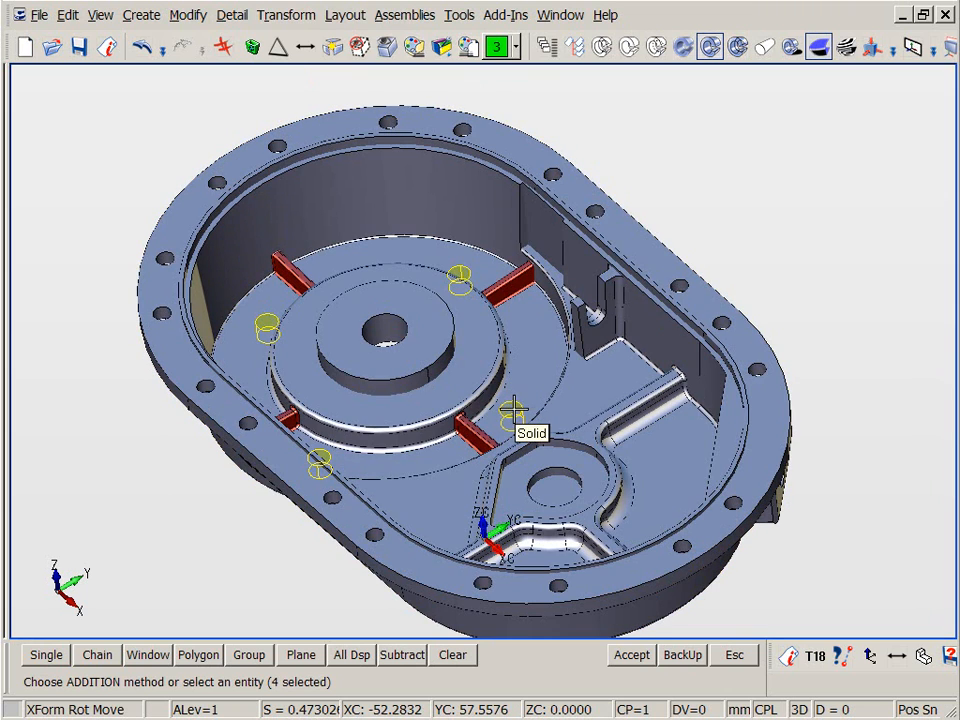
left_click(630, 654)
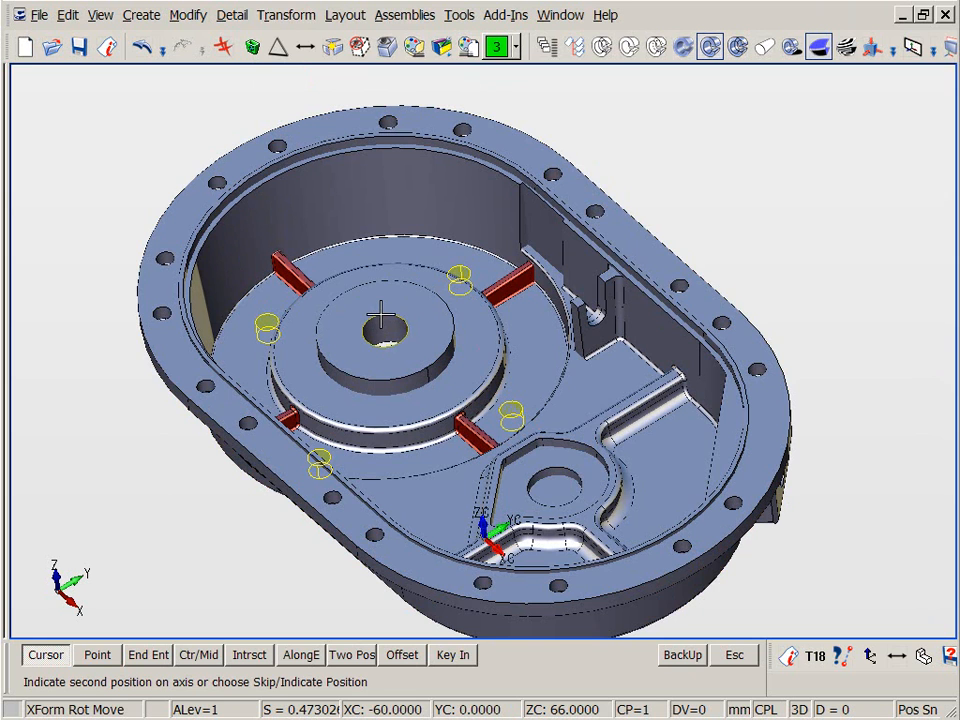
mouse_move(378, 336)
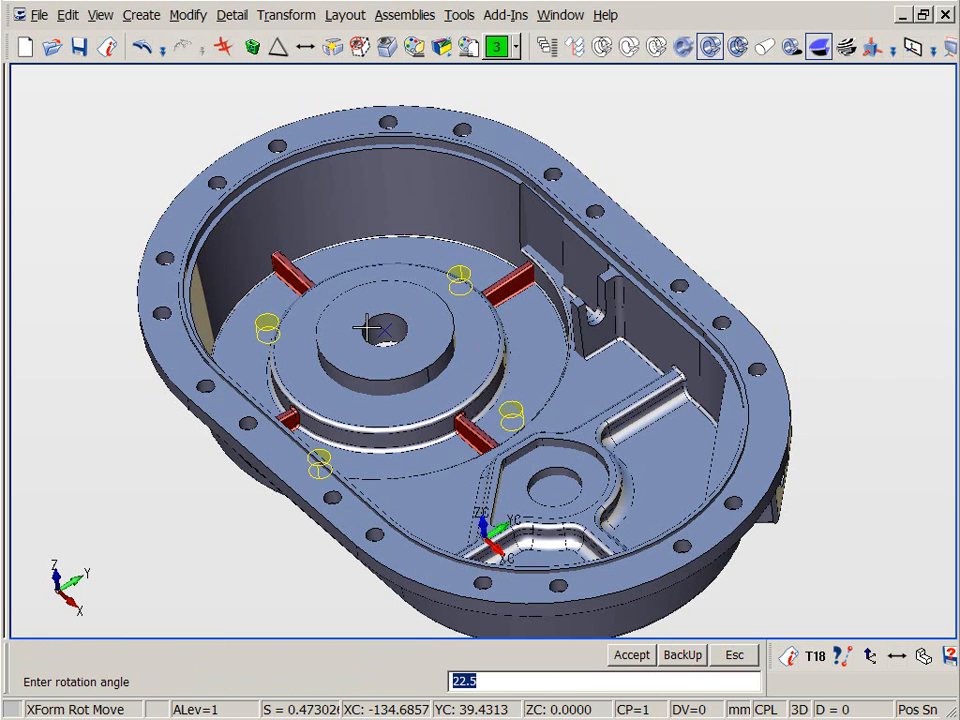
left_click(632, 656)
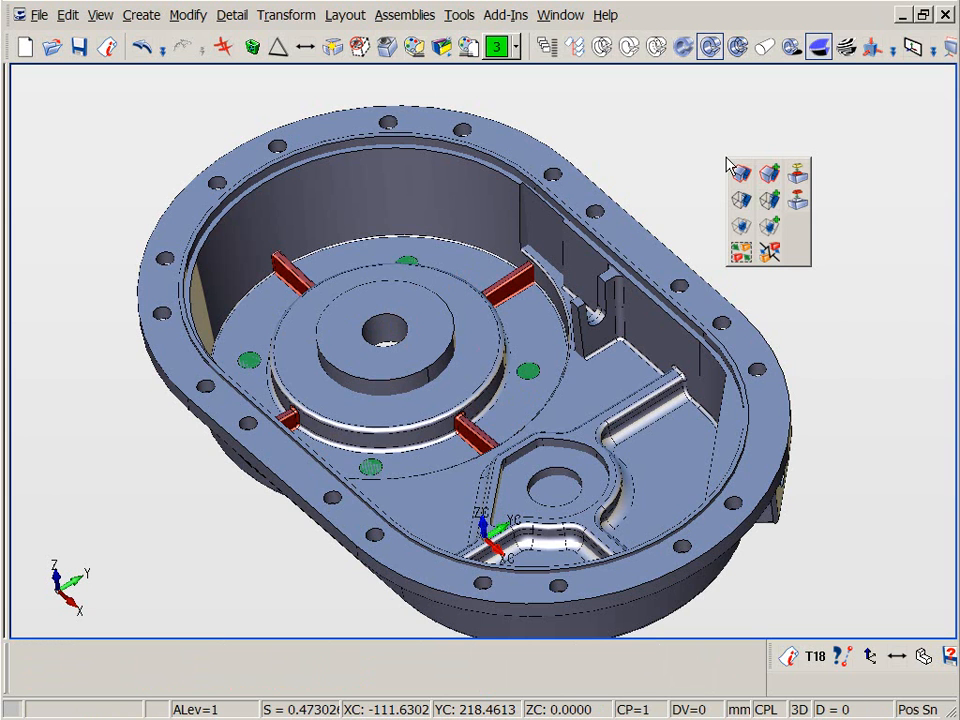
Step: Boolean-unite the casing with the green bosses into a single solid
left_click(738, 172)
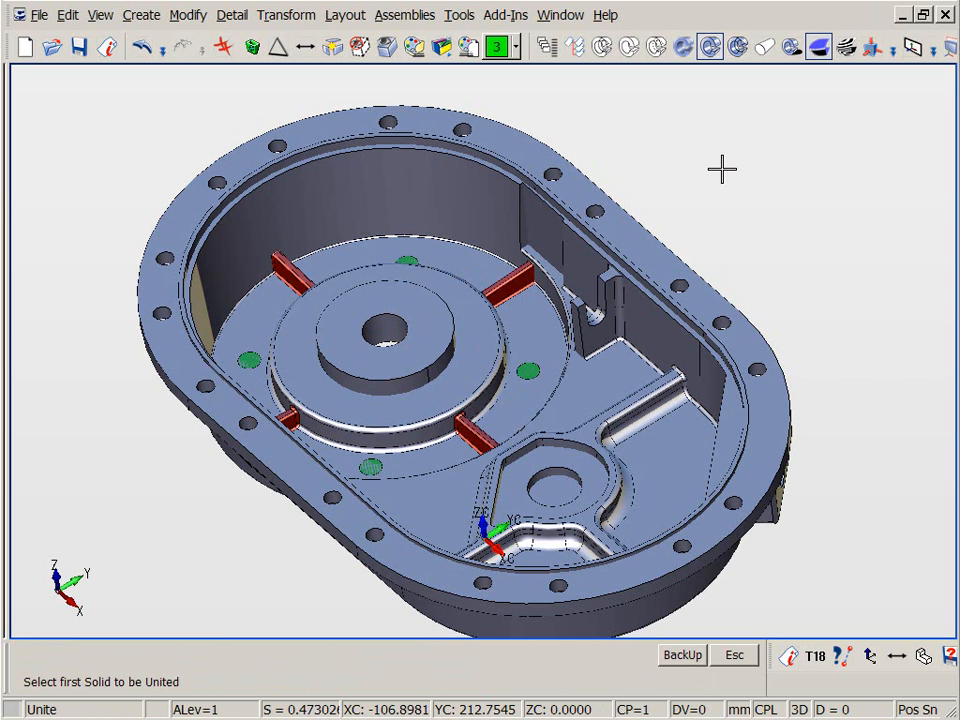
left_click(400, 350)
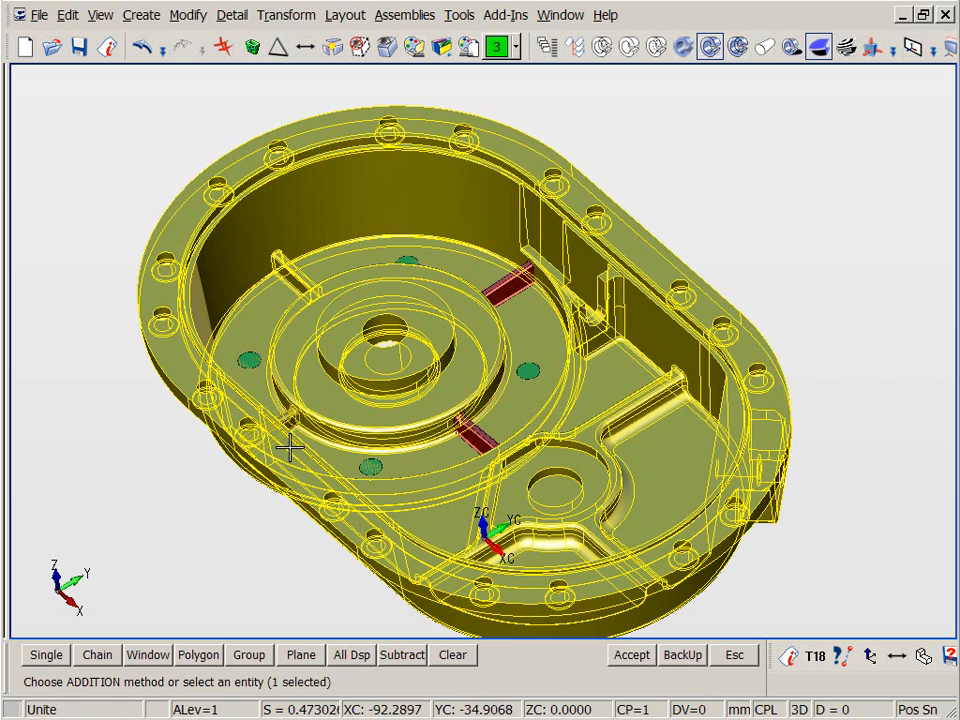
left_click(510, 276)
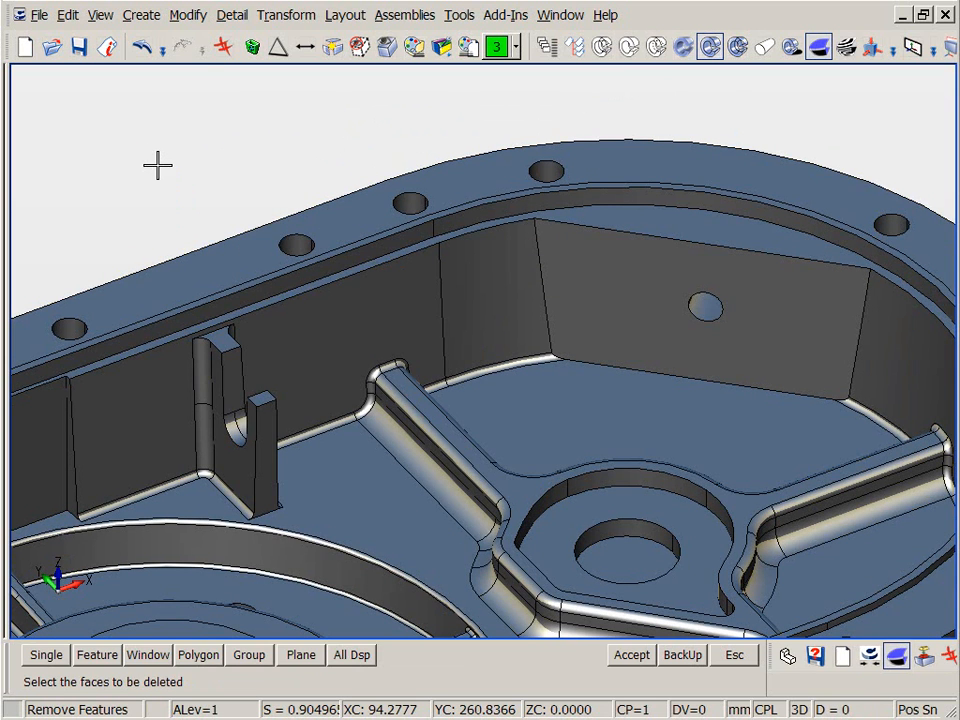
Step: Remove the rounded face on the slotted tab, leaving it square-edged
left_click(202, 420)
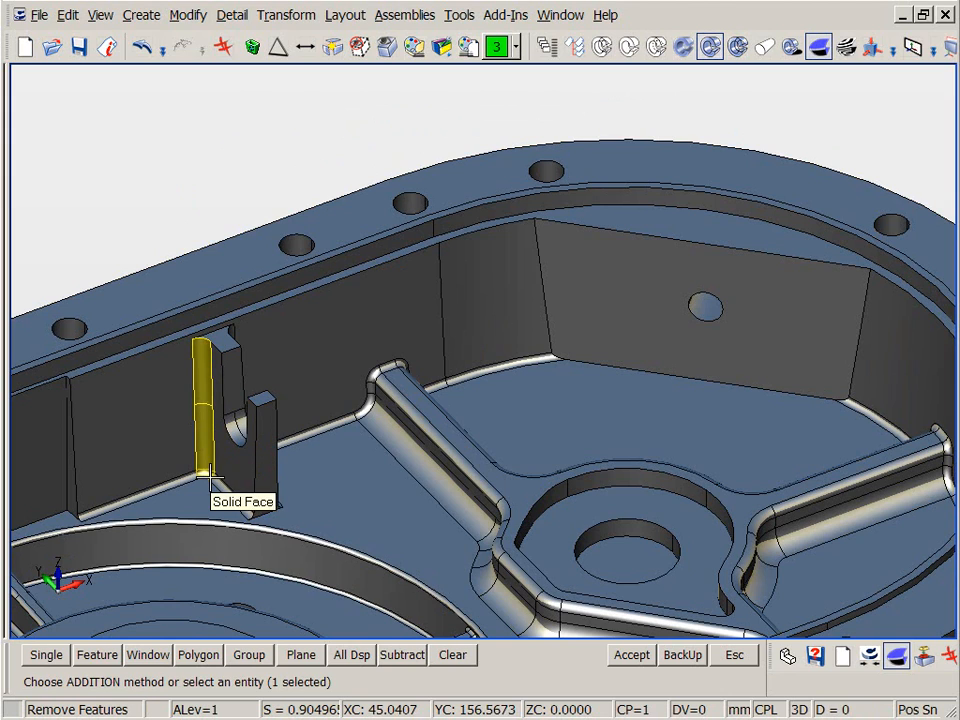
left_click(332, 472)
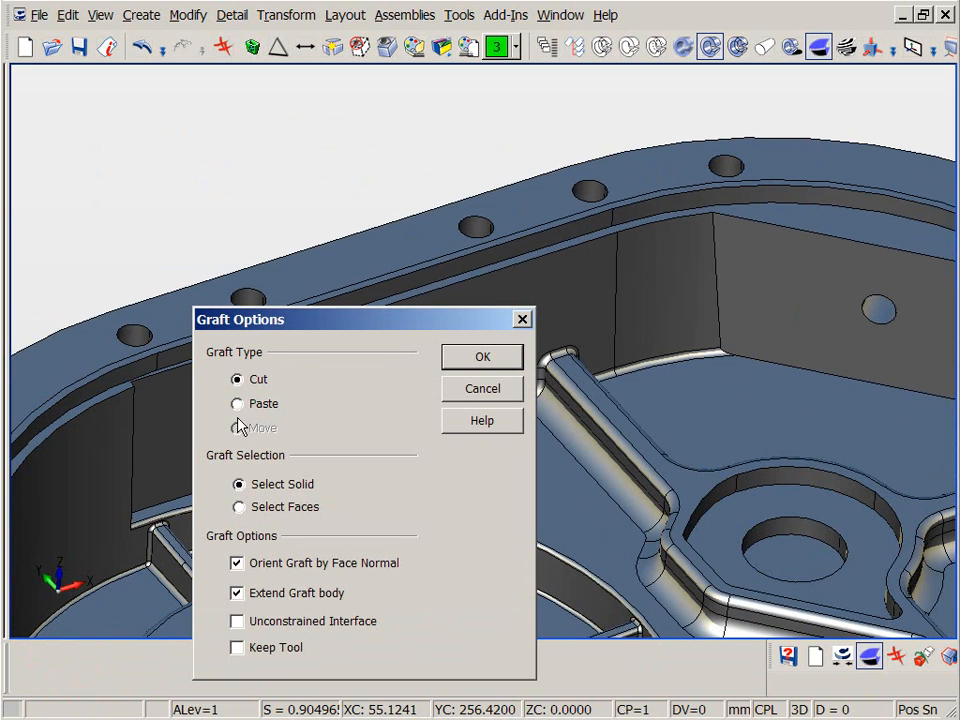
Step: Cut-graft the slotted tab from its base point and drag it onto the back wall
left_click(482, 356)
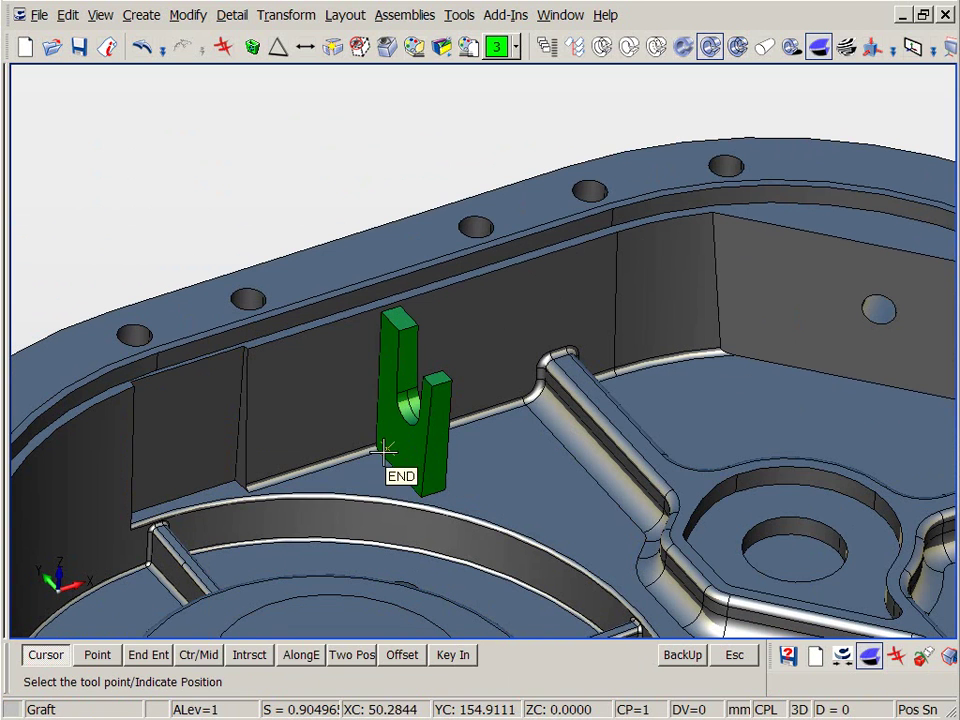
left_click(384, 452)
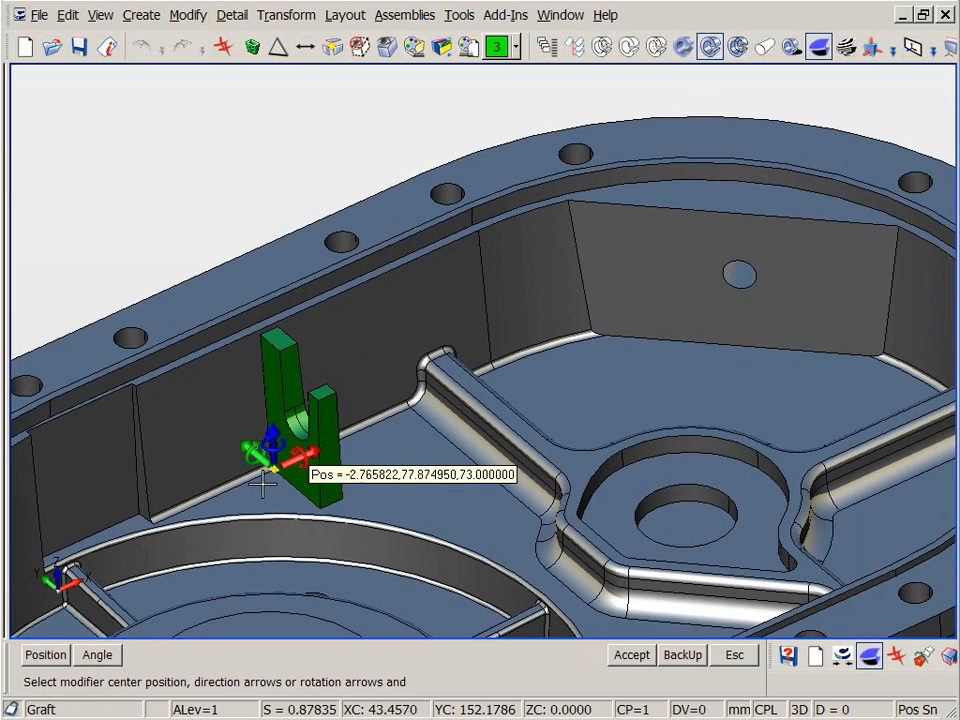
left_click_drag(270, 456, 448, 414)
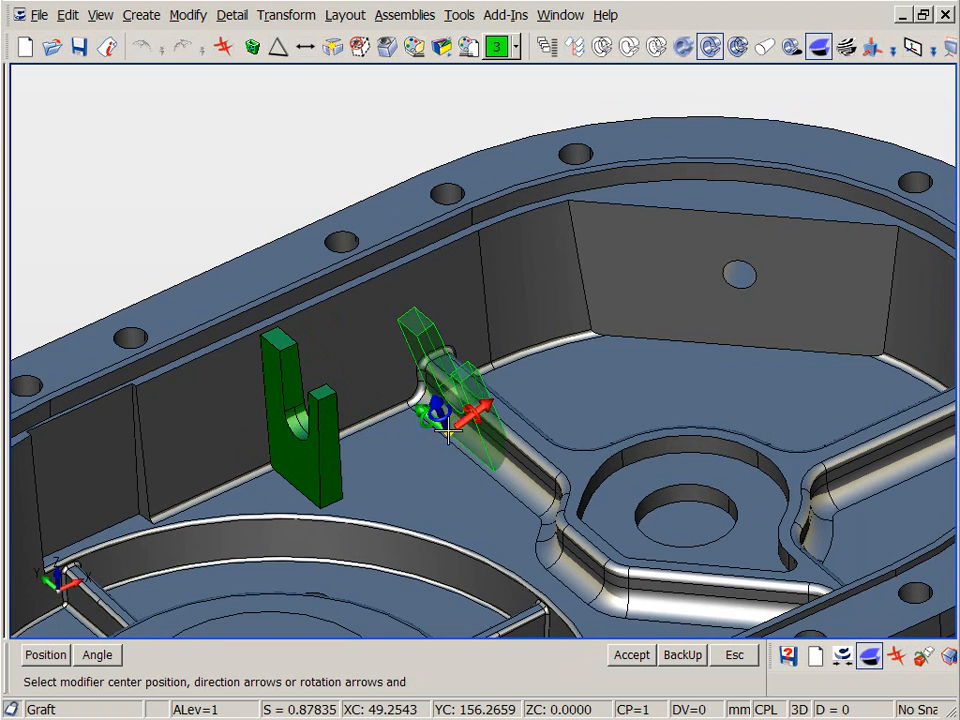
left_click_drag(444, 410, 640, 344)
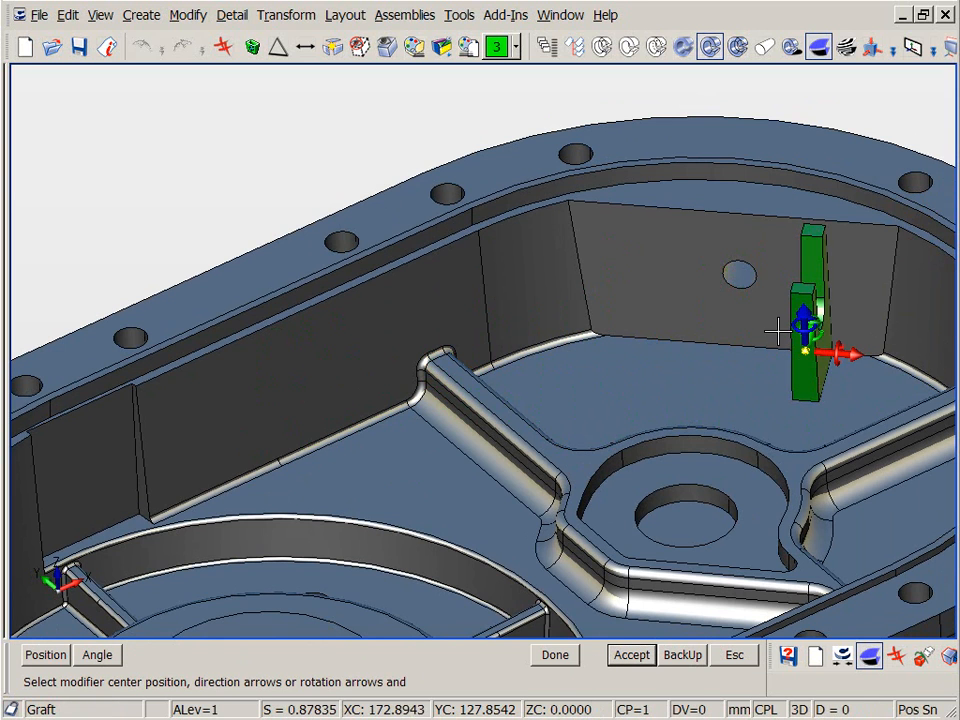
mouse_move(800, 352)
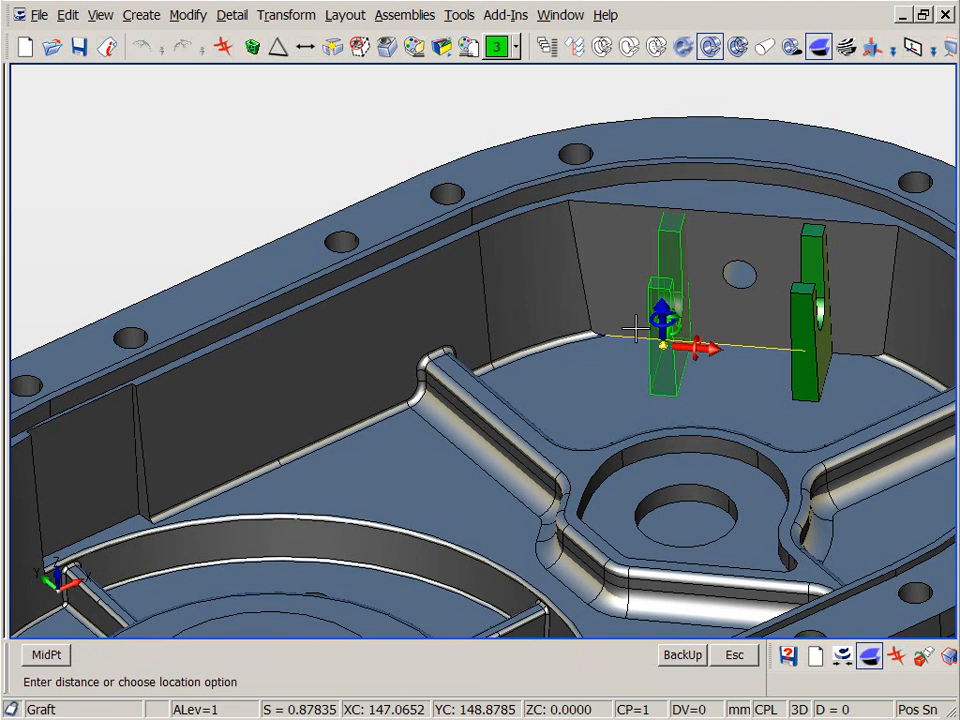
Step: Offset a copy of the tab 15 mm beside it, accept the placement and end grafting
type("15")
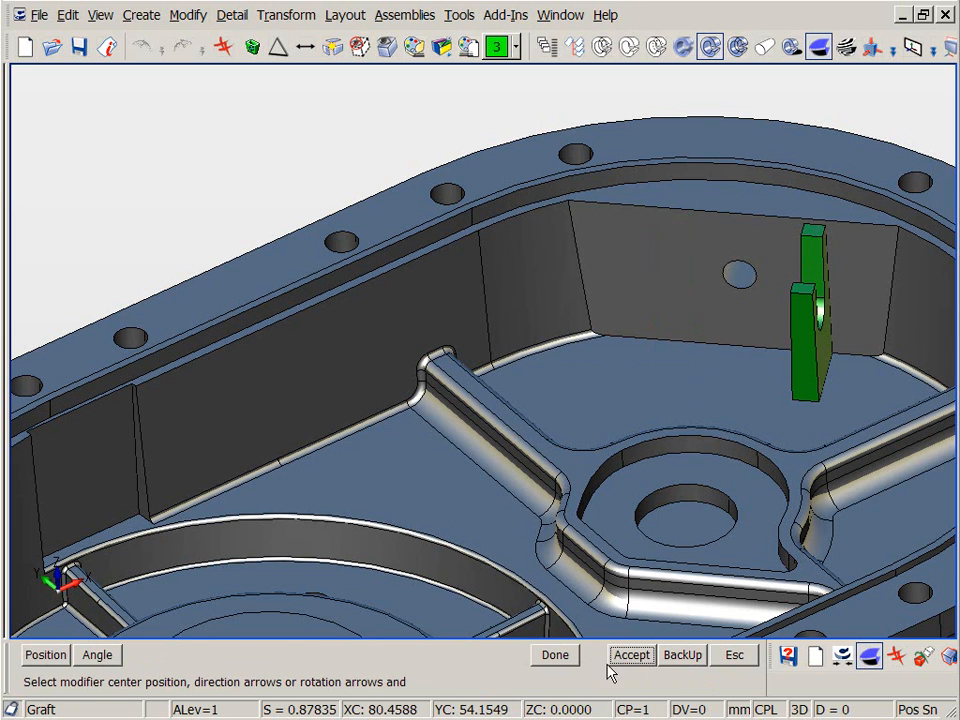
left_click(632, 654)
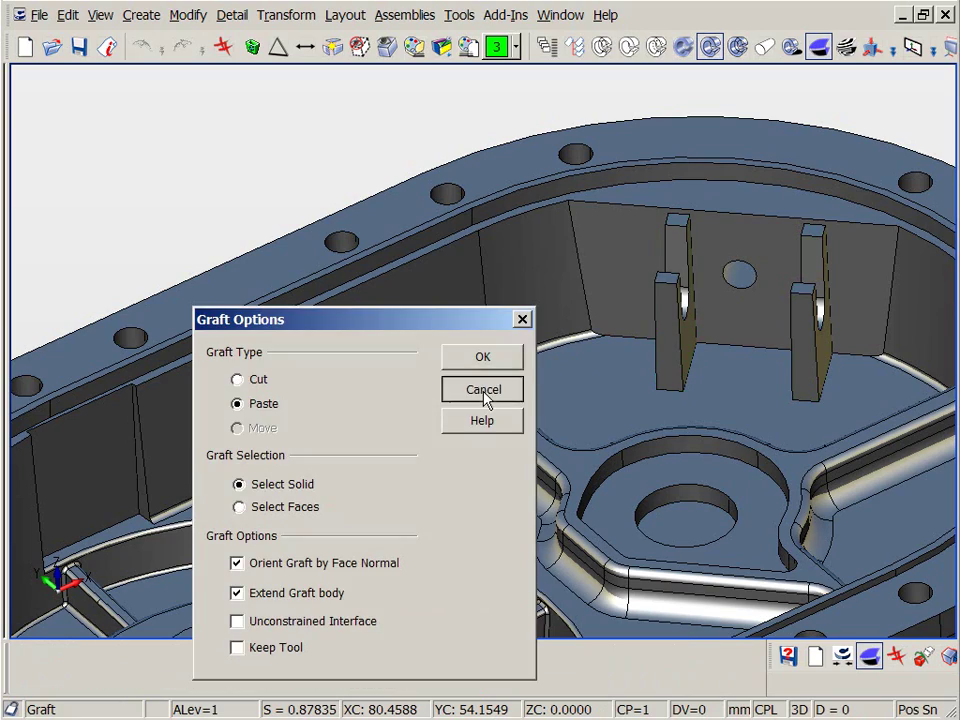
left_click(482, 388)
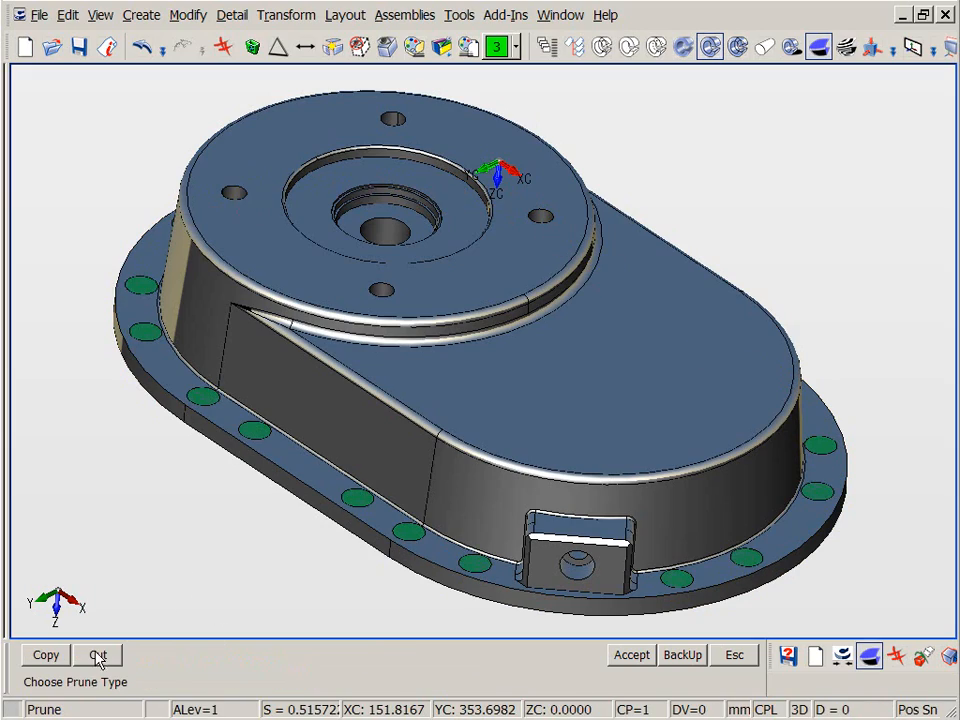
Step: Choose Cut as the prune type and pick the raised pad faces on the casting floor
left_click(98, 656)
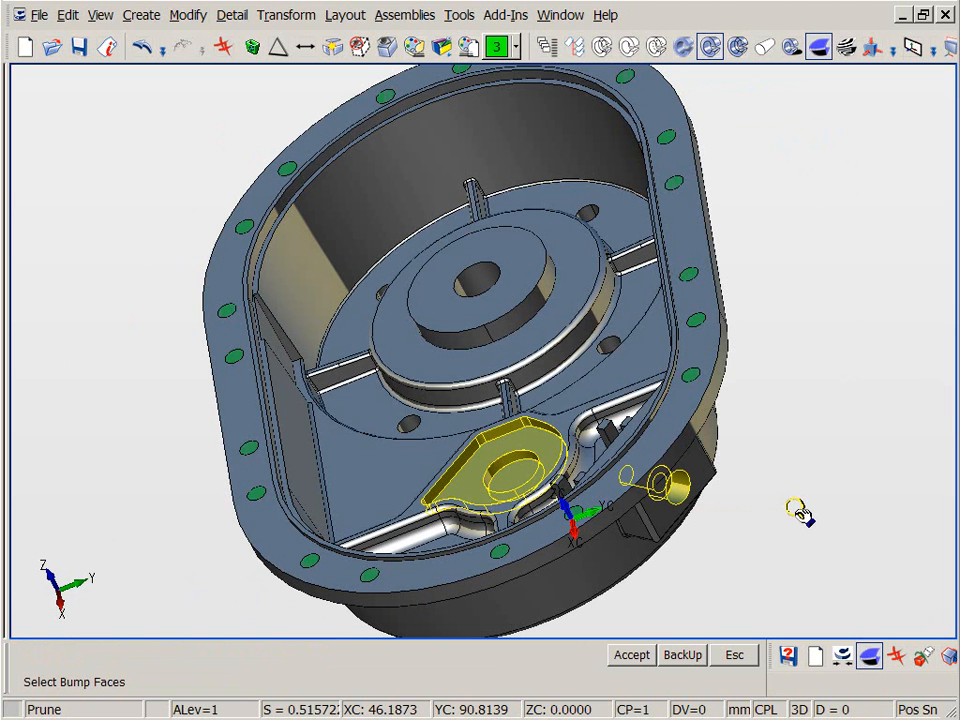
left_click(630, 656)
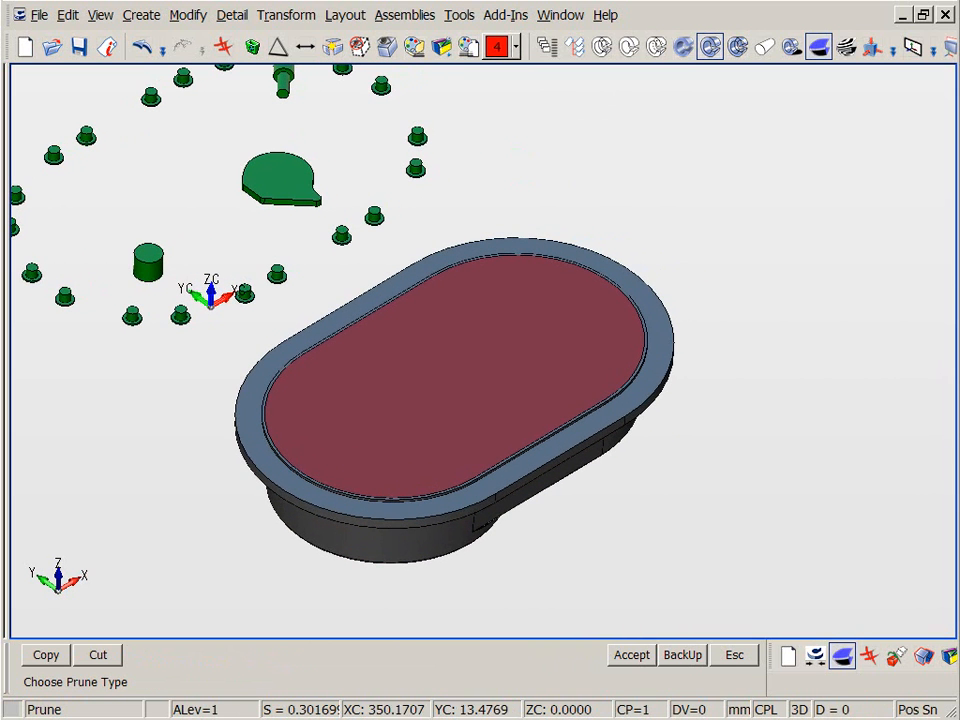
Step: Choose the prune type for the picked features and chain the pocket faces of the electrode body
left_click(430, 340)
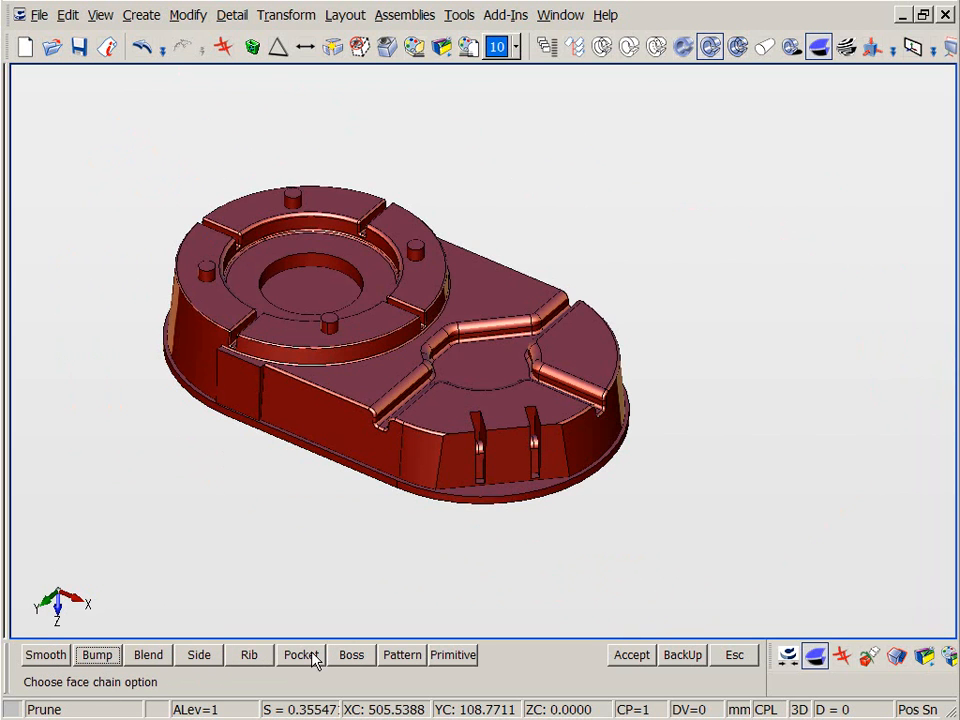
left_click(300, 656)
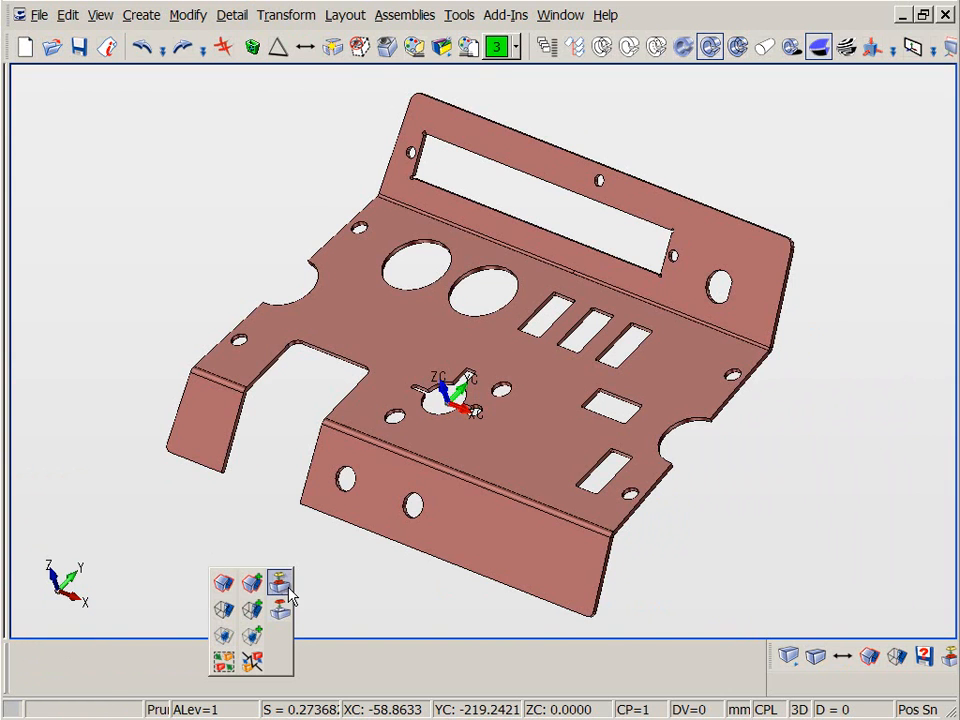
Step: Prune-copy the keyhole cutout and pick the panel face as the graft target
left_click(278, 584)
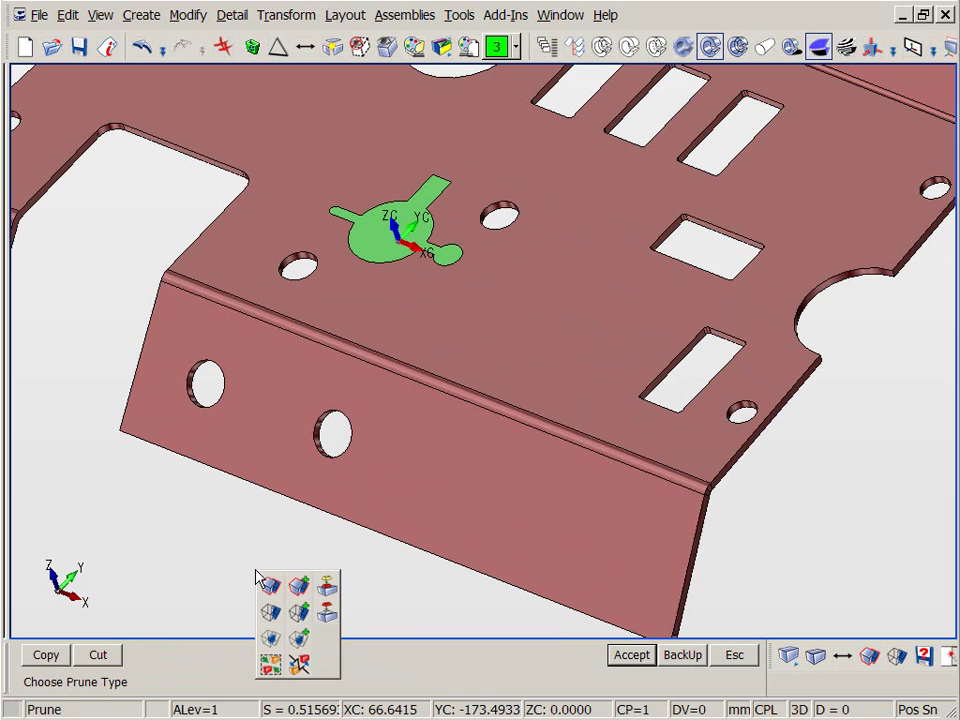
left_click(268, 584)
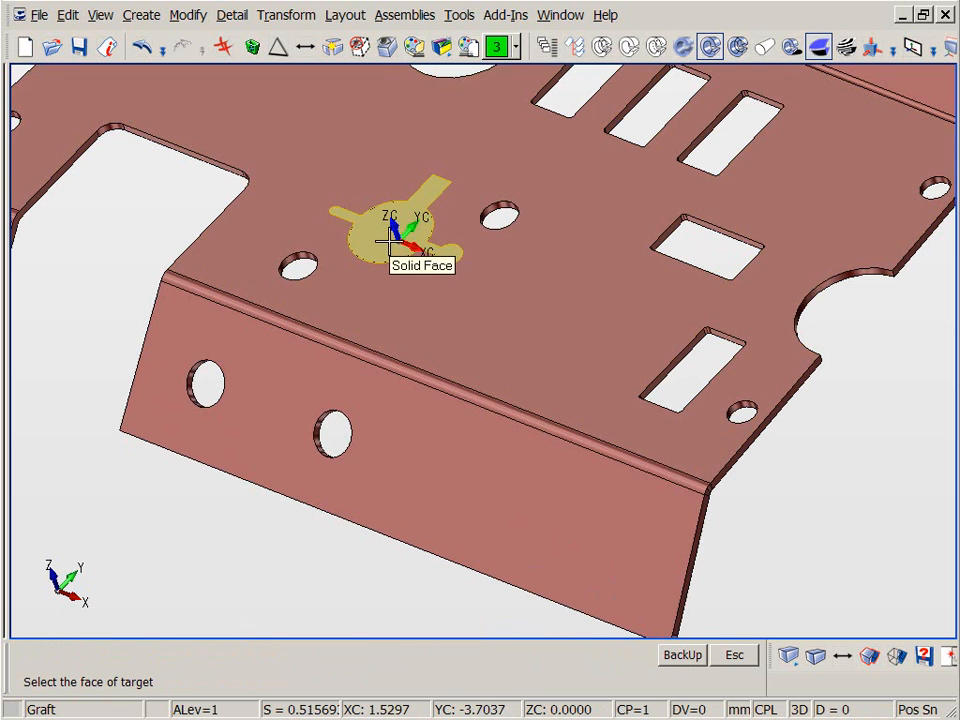
left_click(388, 240)
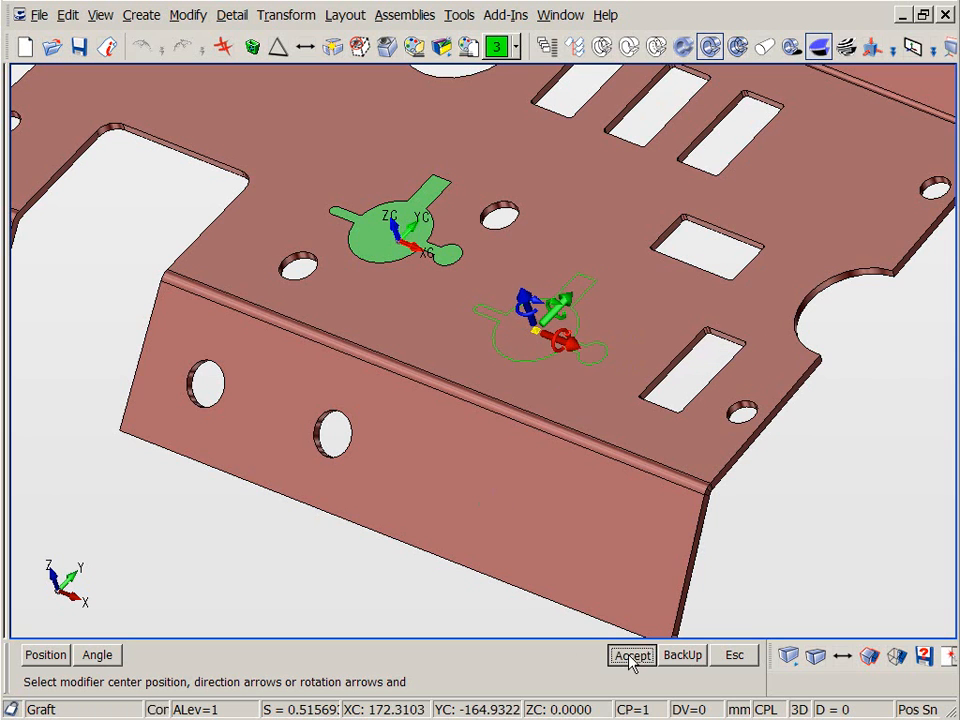
Step: Place keyhole copies mid-panel and on the bent flange, then cut them into the panel
left_click(632, 656)
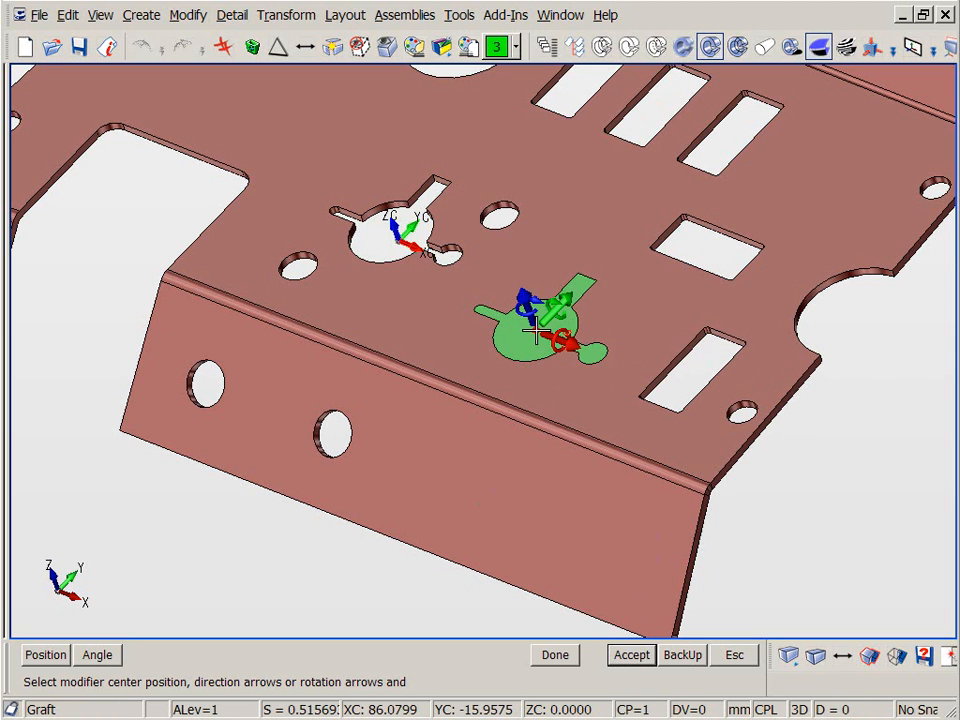
left_click_drag(540, 330, 500, 516)
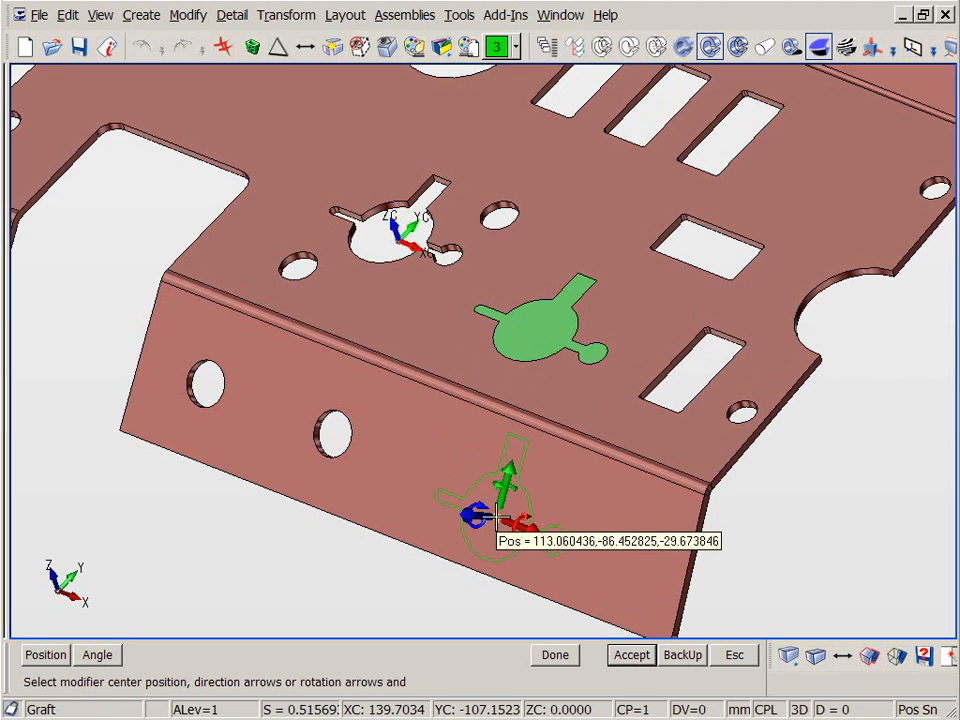
left_click(632, 656)
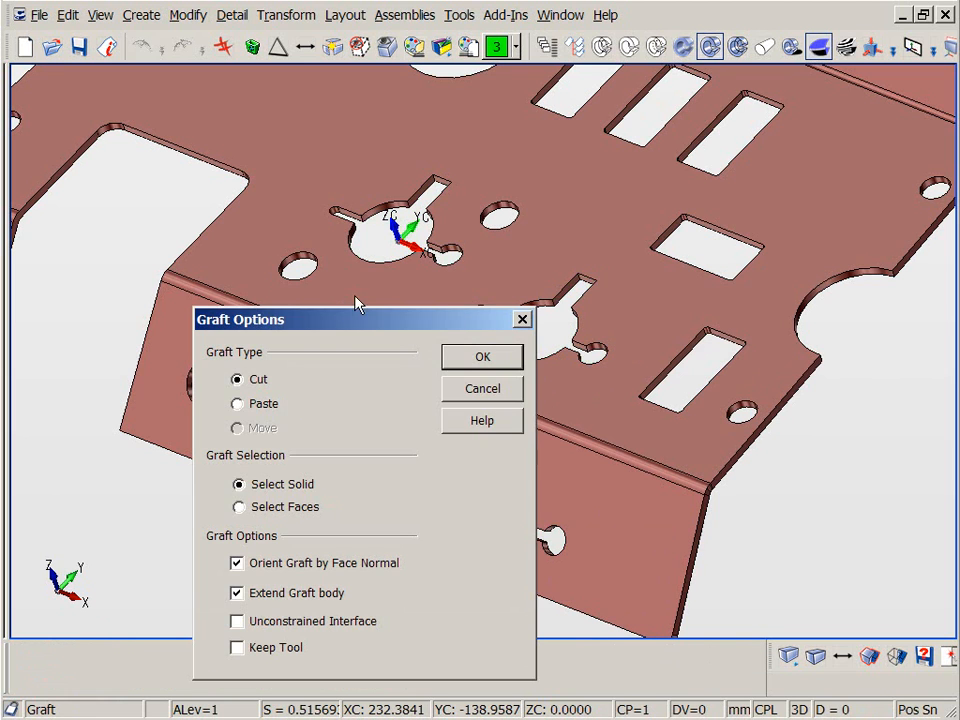
left_click(482, 356)
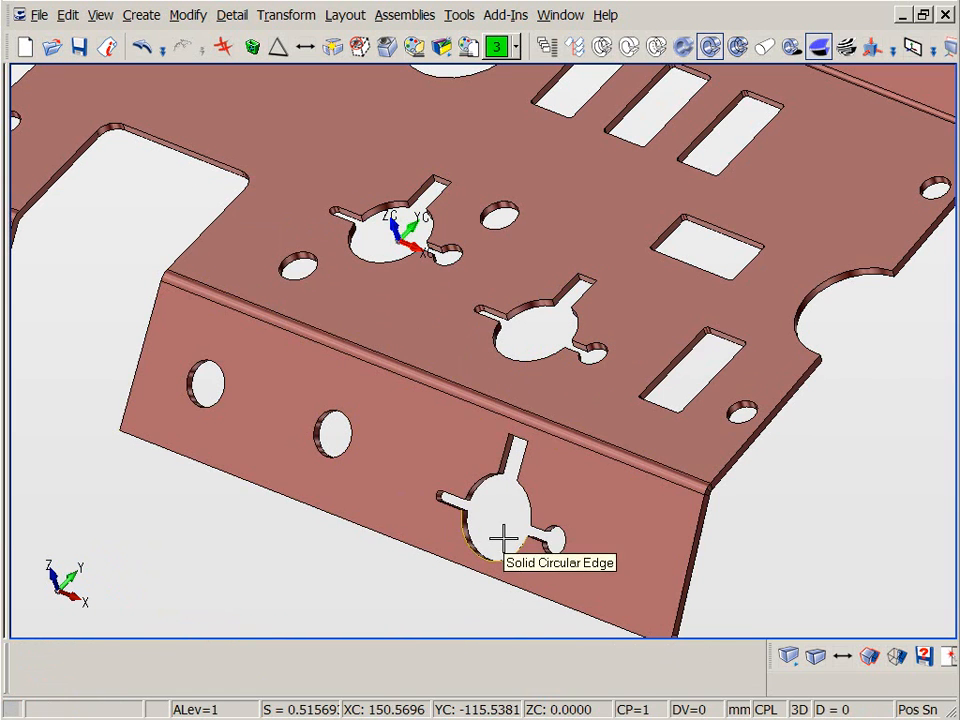
mouse_move(216, 558)
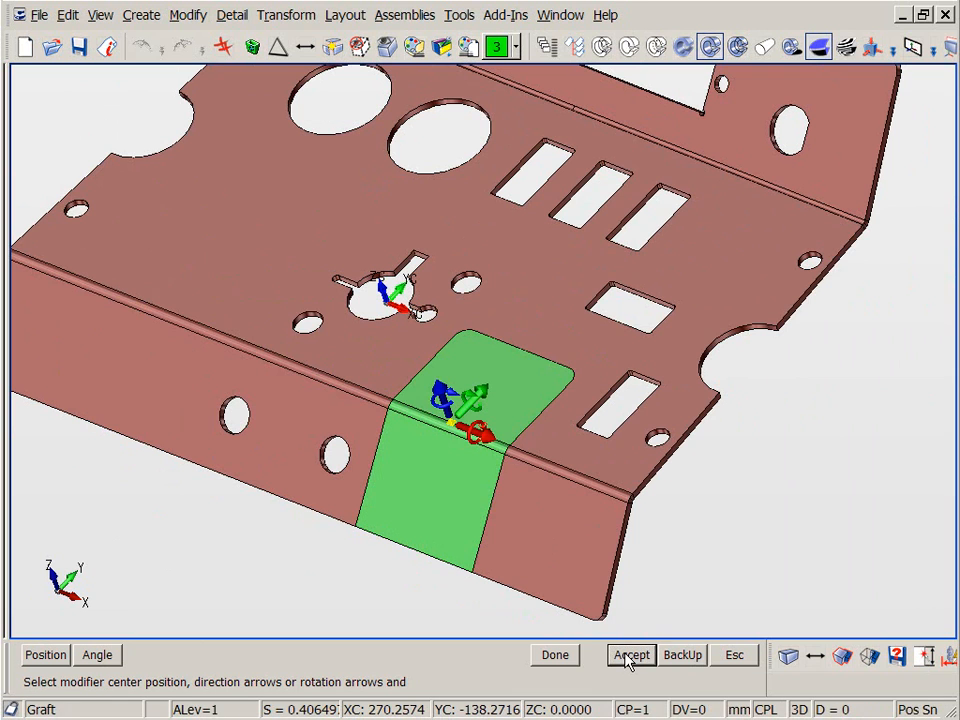
mouse_move(556, 656)
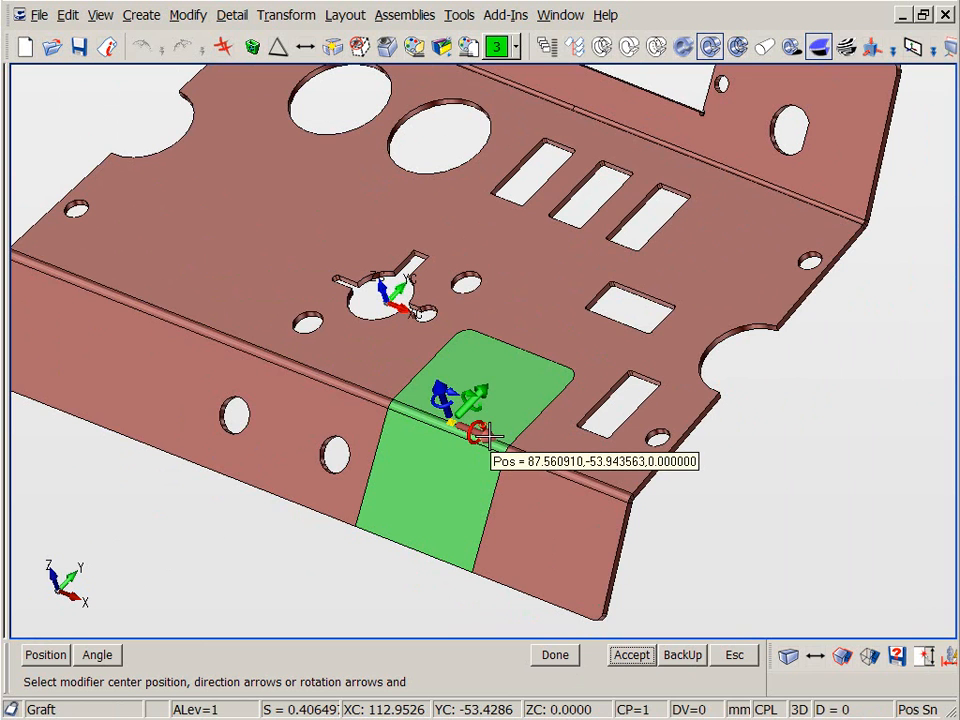
Step: Slide the bend section copy further left along the bend and accept its placement
left_click_drag(480, 430, 170, 310)
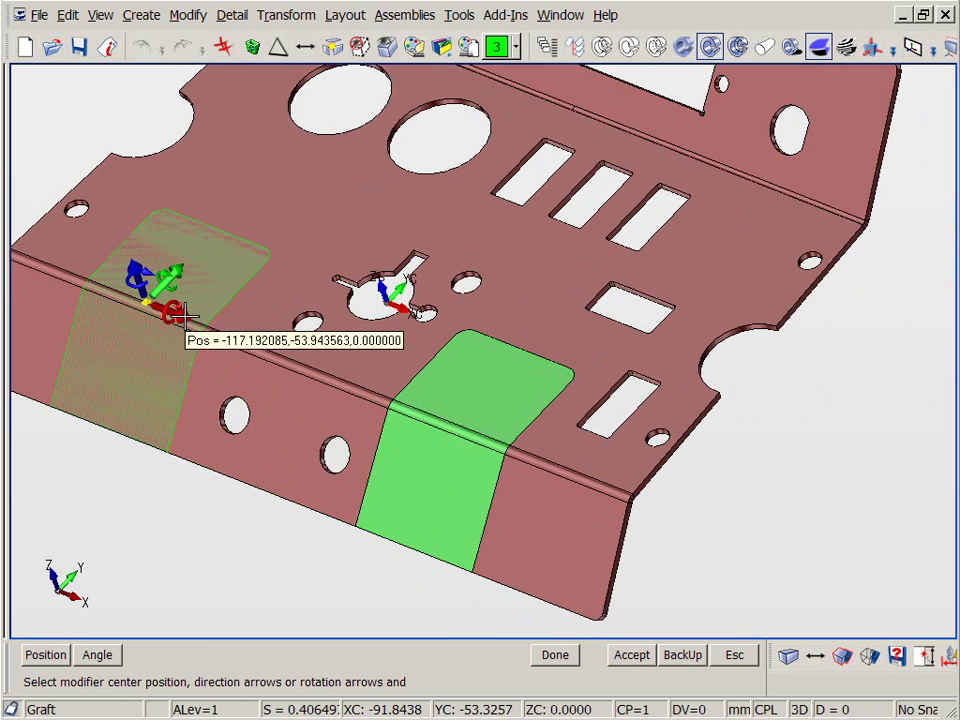
left_click(632, 656)
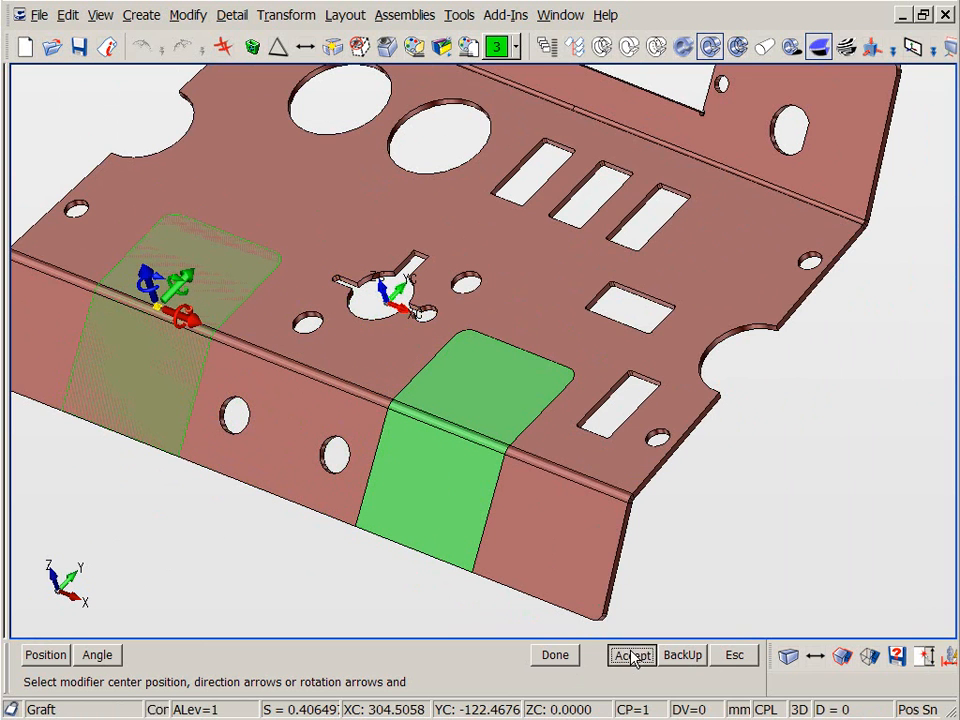
left_click(632, 656)
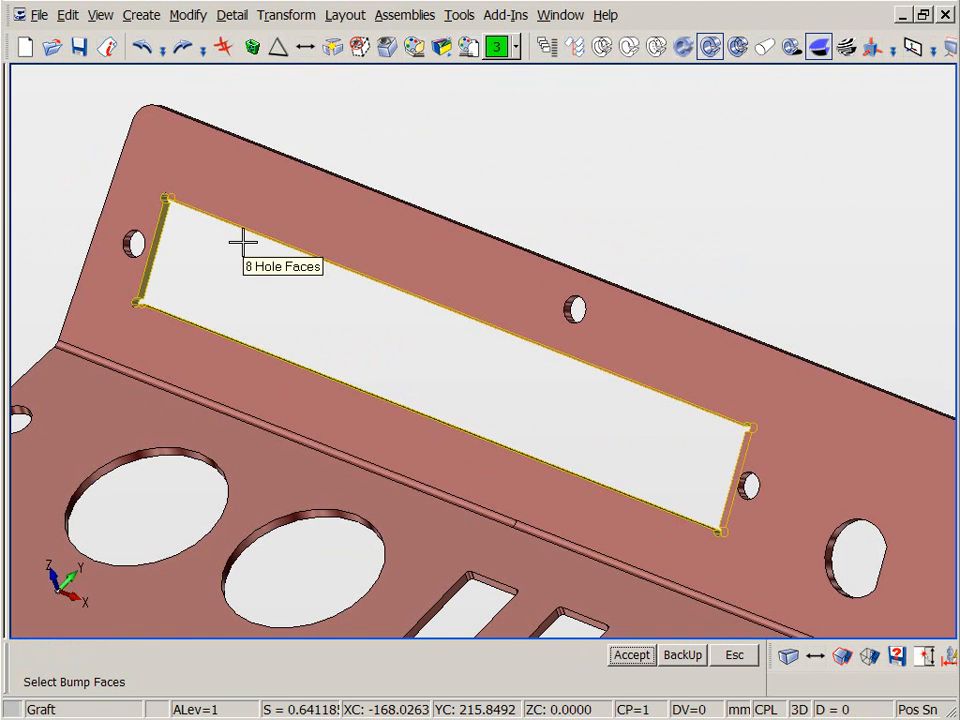
mouse_move(750, 488)
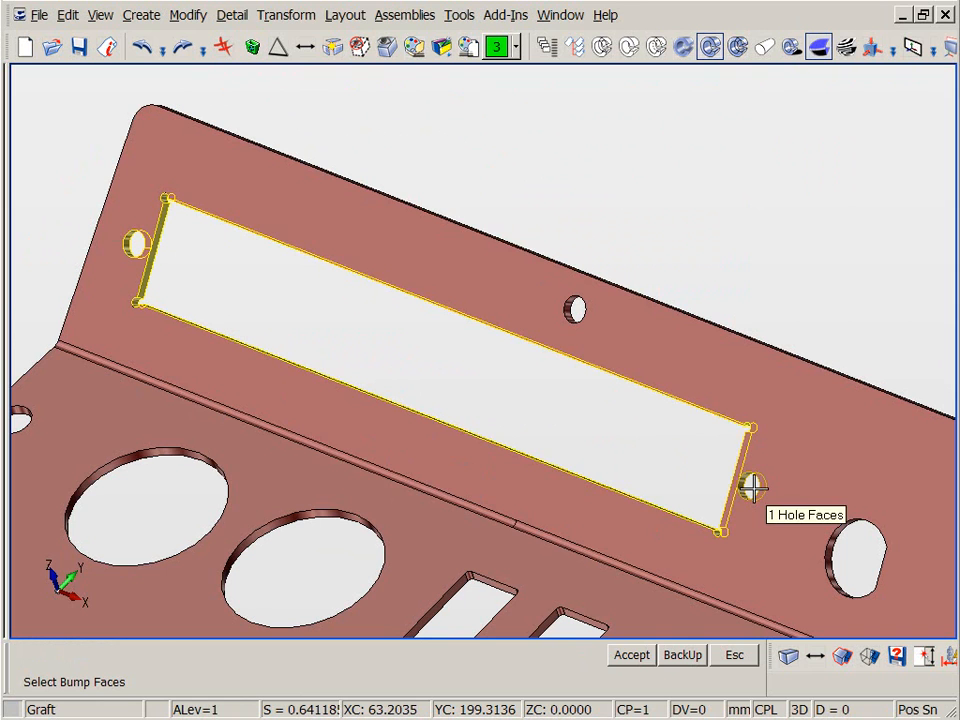
Step: Select the slot's end hole and both solids for repositioning
left_click(752, 488)
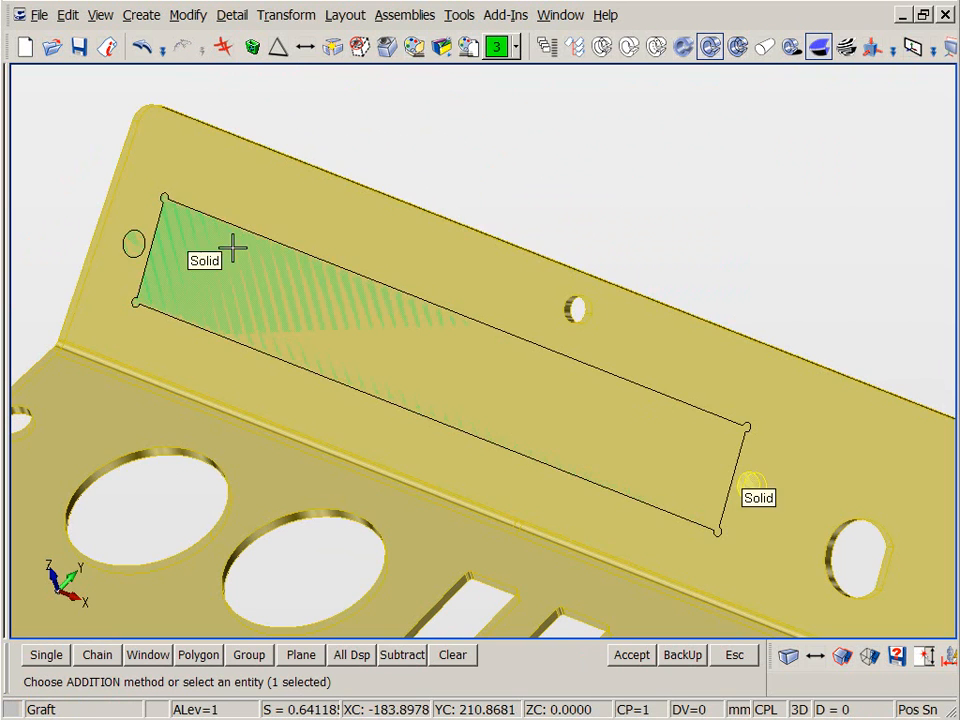
left_click(760, 488)
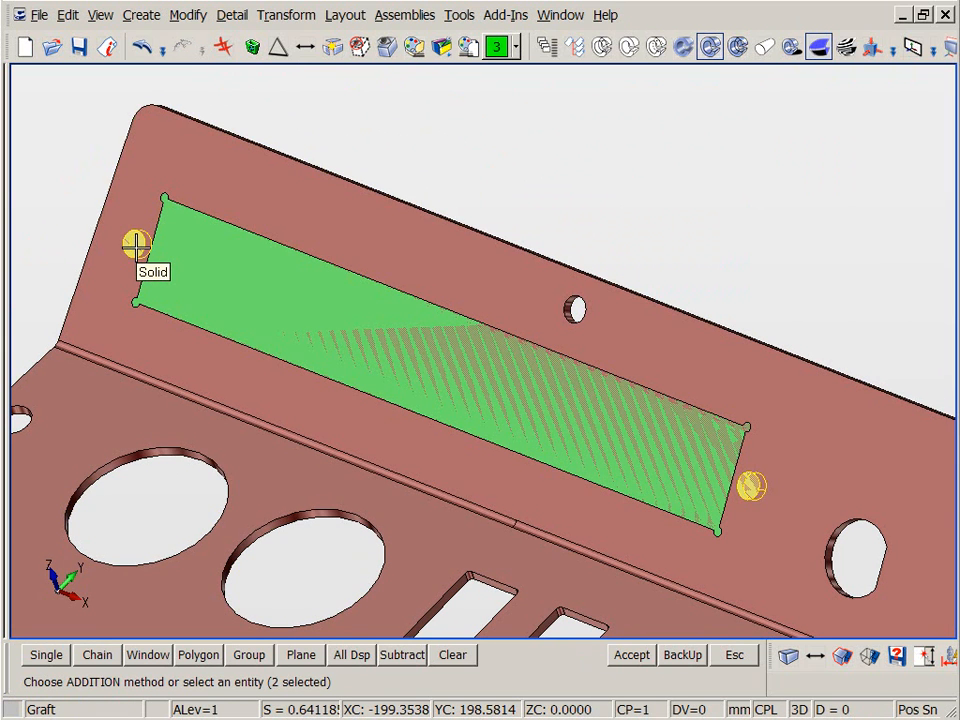
left_click(632, 656)
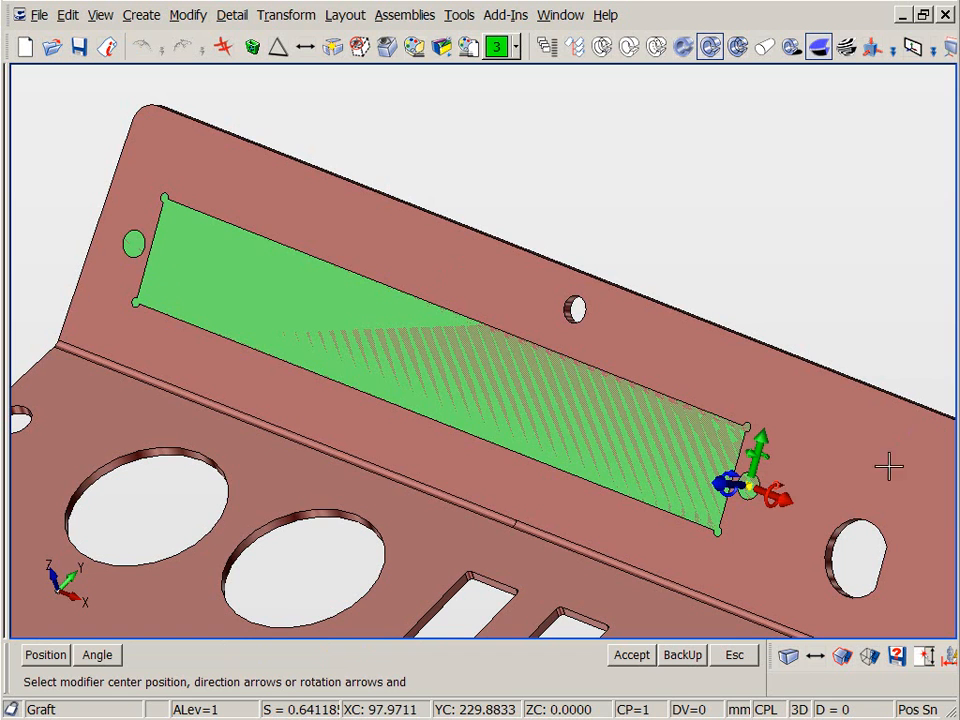
Step: Shift the slot and its end holes to a new position near the top edge and accept
left_click_drag(744, 490, 800, 520)
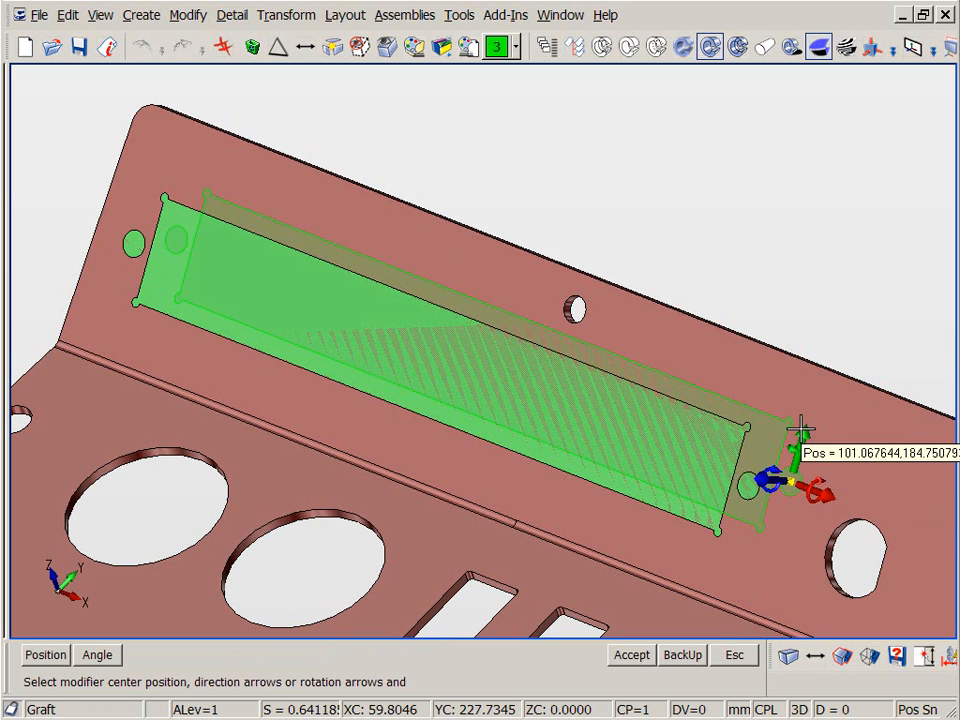
left_click(632, 656)
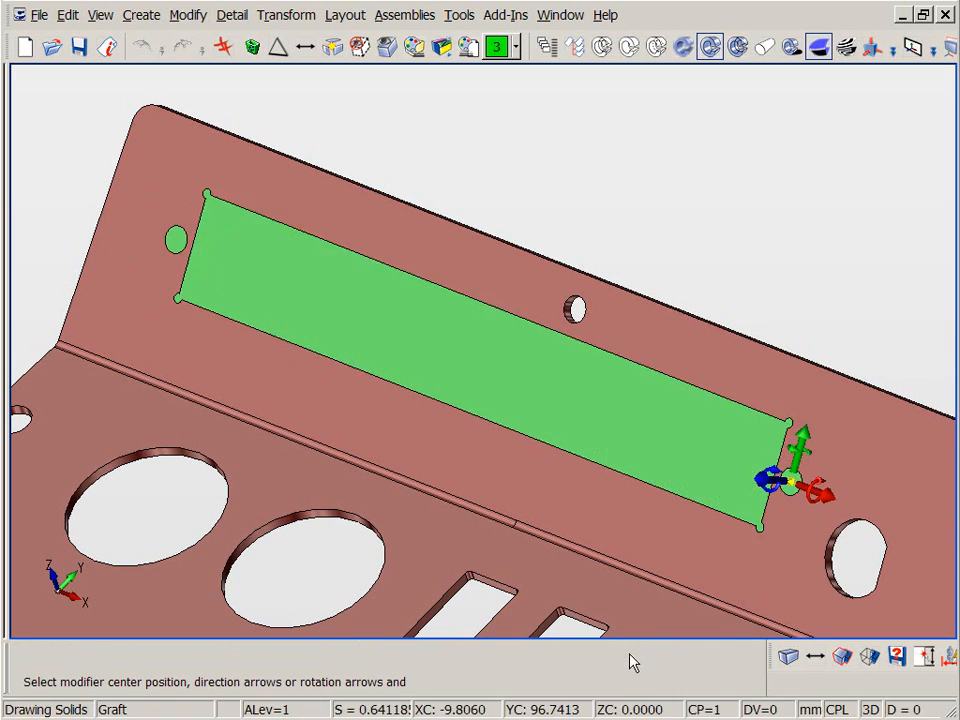